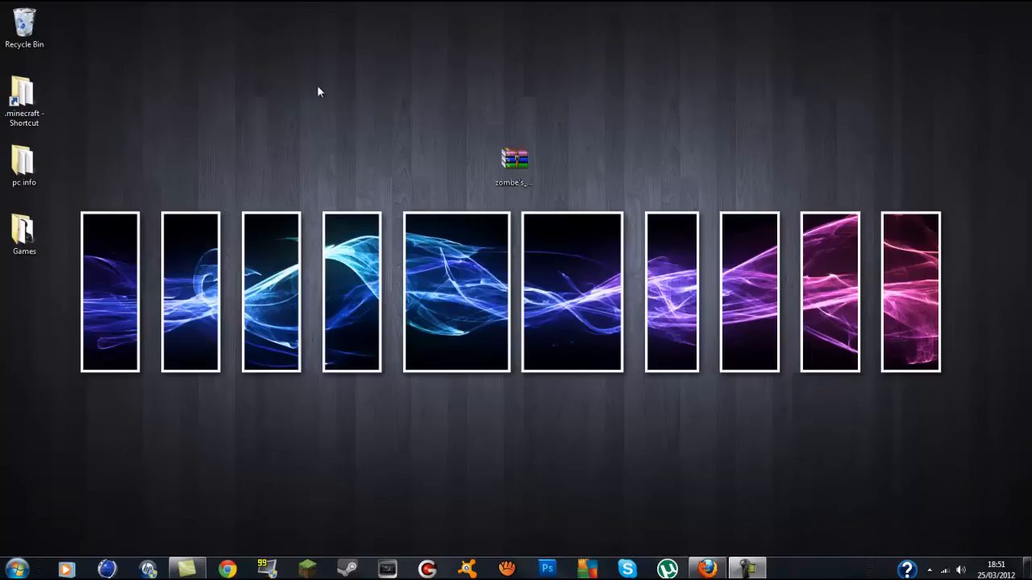
mouse_move(300, 129)
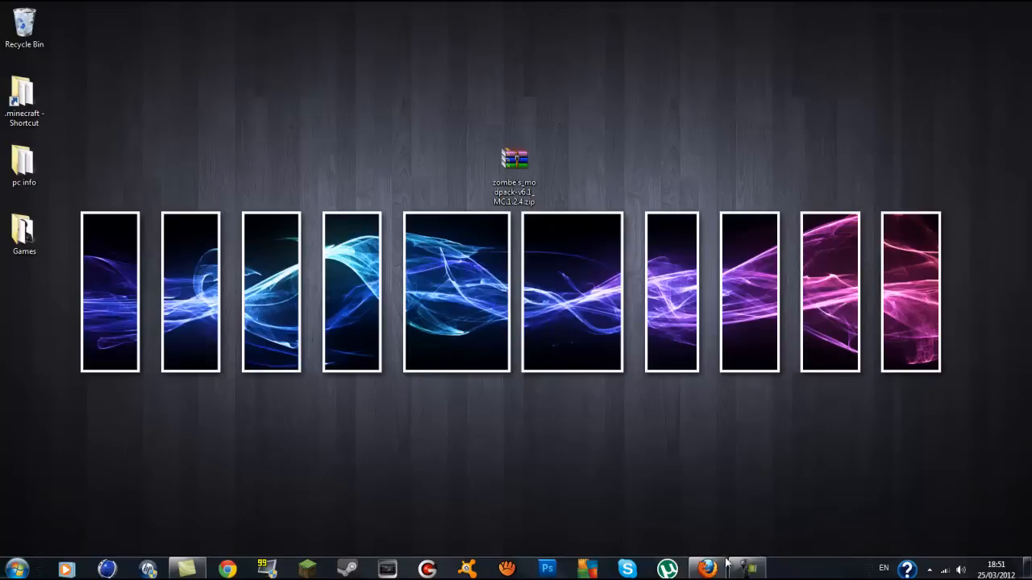
mouse_move(712, 564)
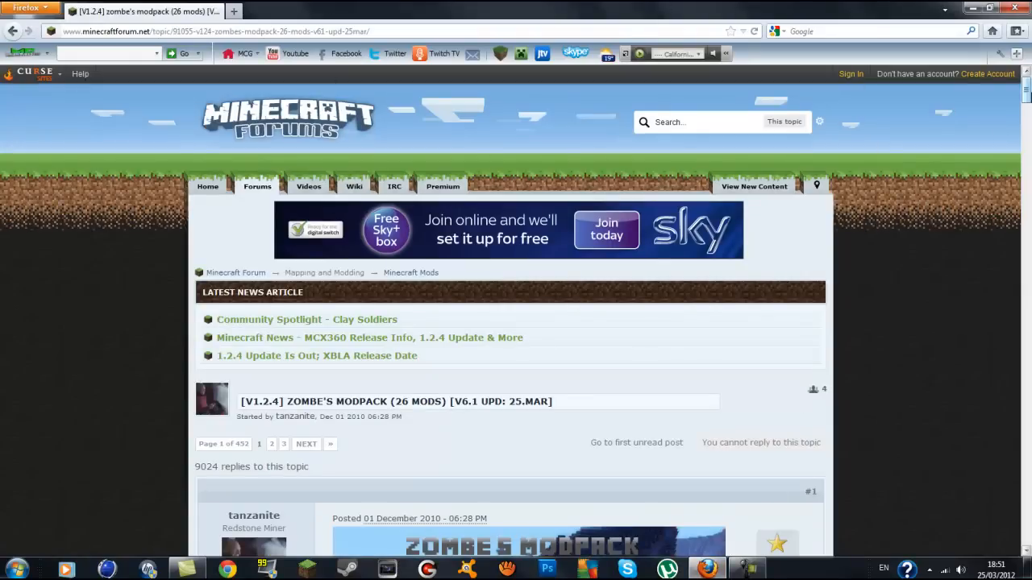
- Scroll the forum post down to the v6.1 for Minecraft 1.2.4 download link
scroll("down", 3)
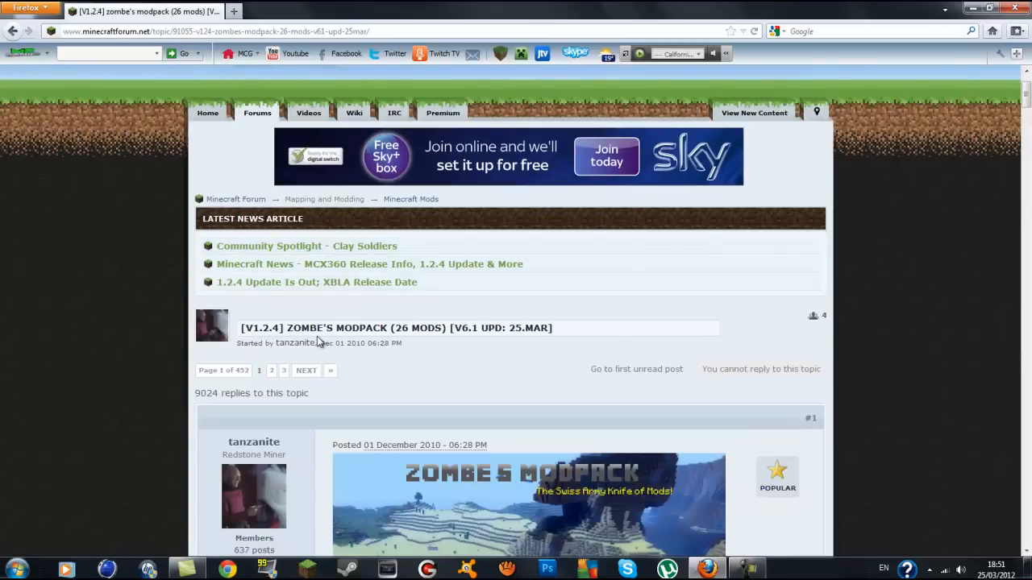
scroll("down", 3)
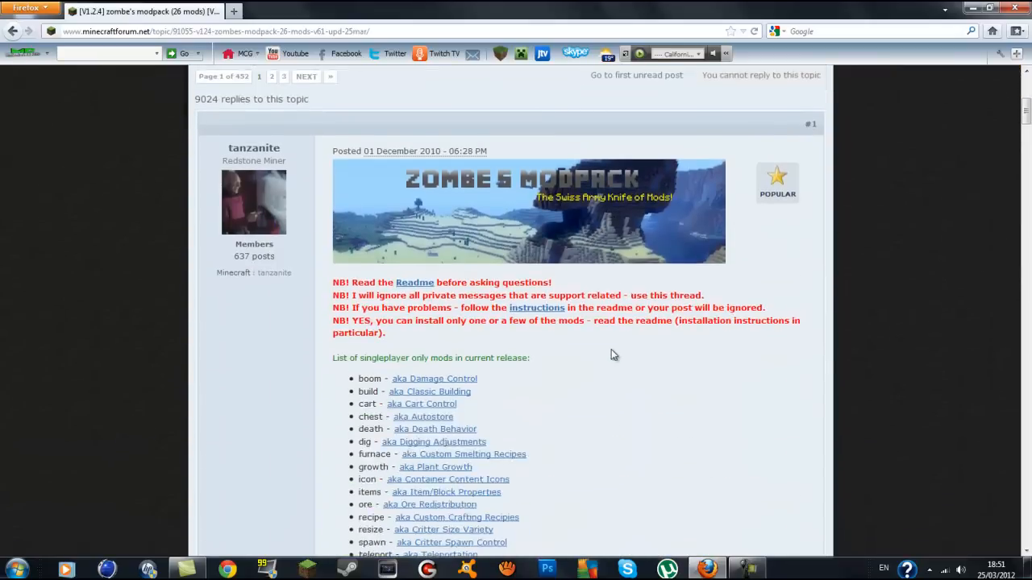
scroll("down", 3)
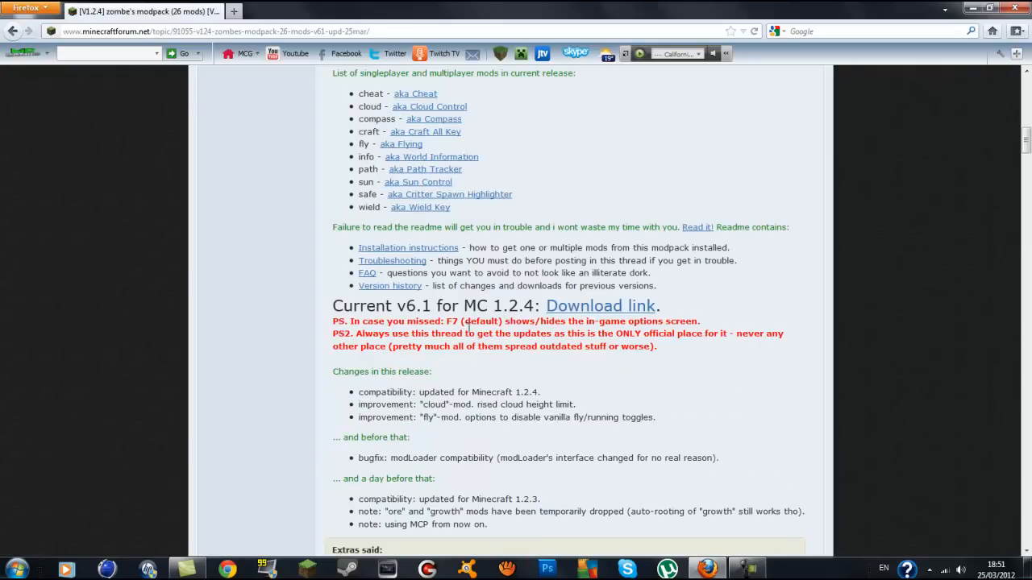
mouse_move(384, 306)
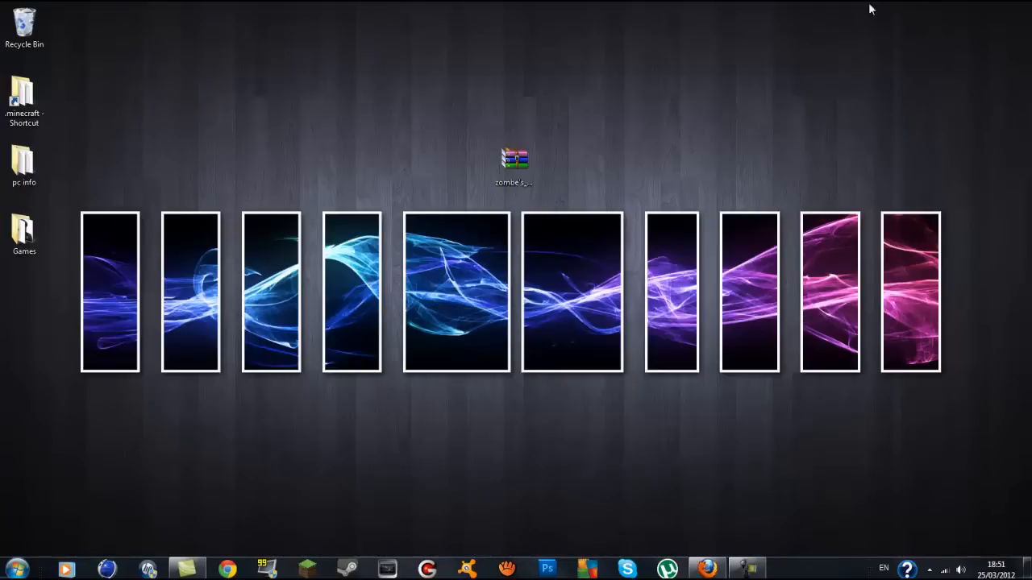
mouse_move(196, 78)
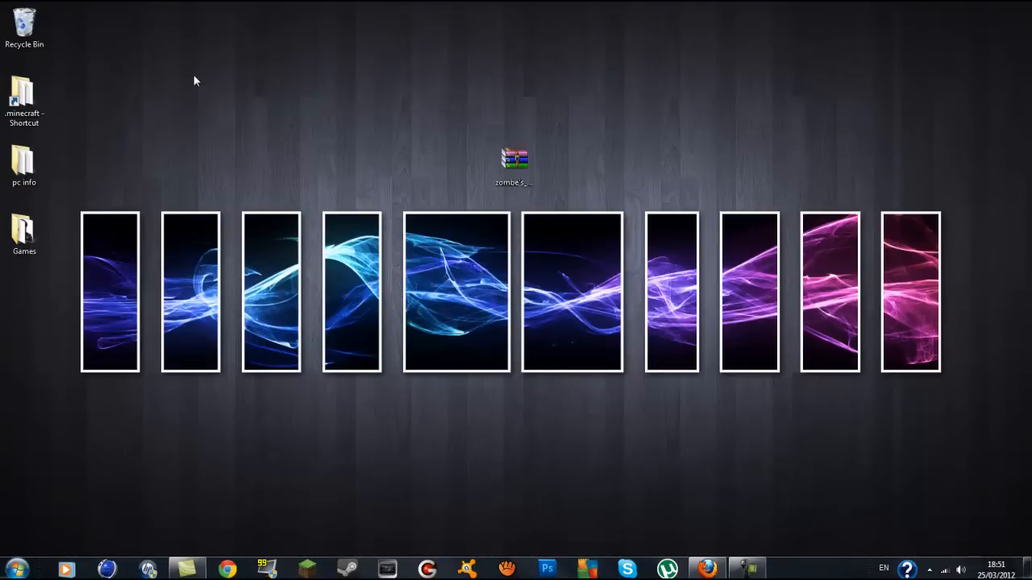
- Search %appdata% from the Start menu to reach the Roaming folder
left_click(17, 560)
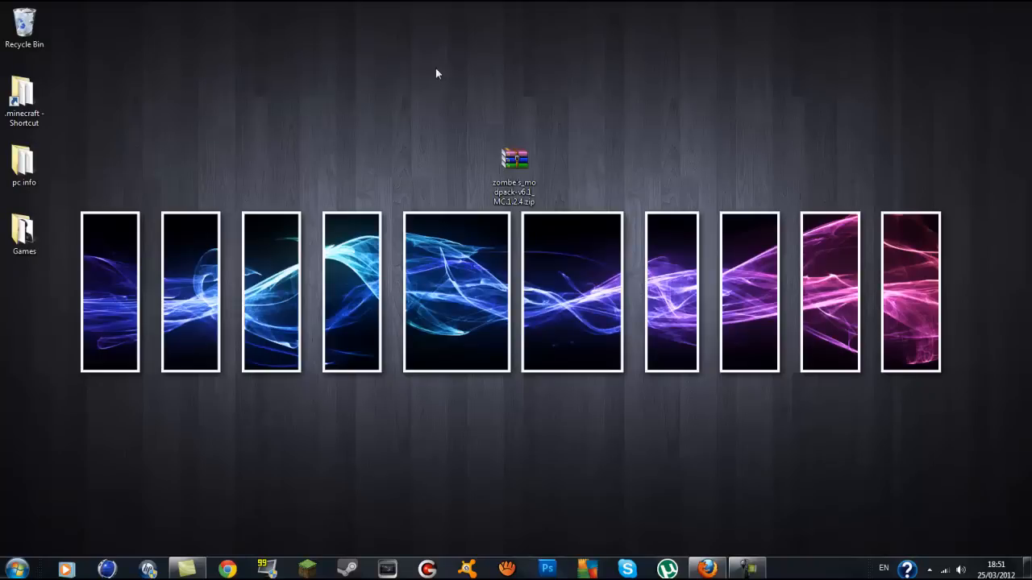
mouse_move(635, 147)
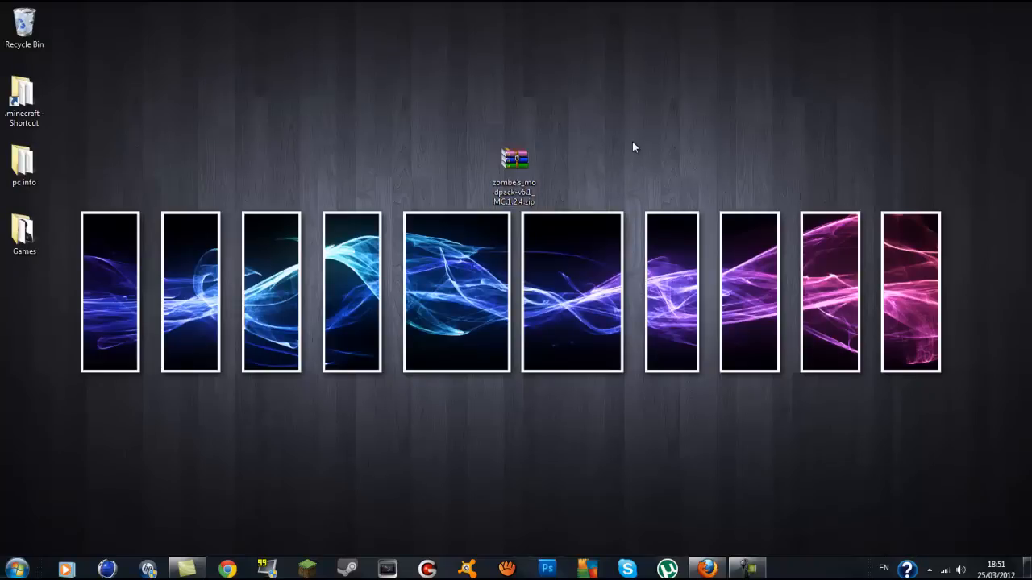
mouse_move(395, 210)
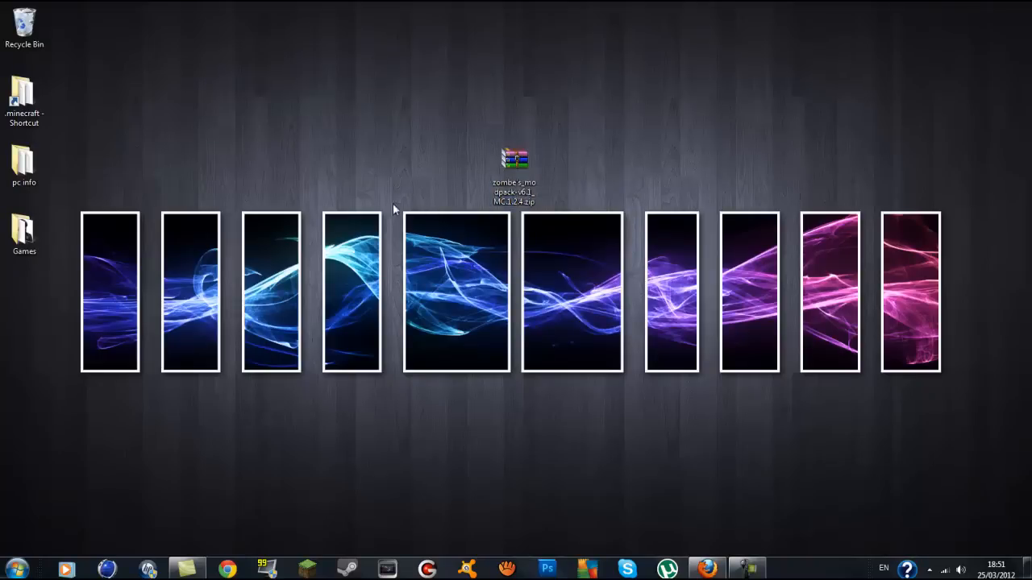
mouse_move(487, 95)
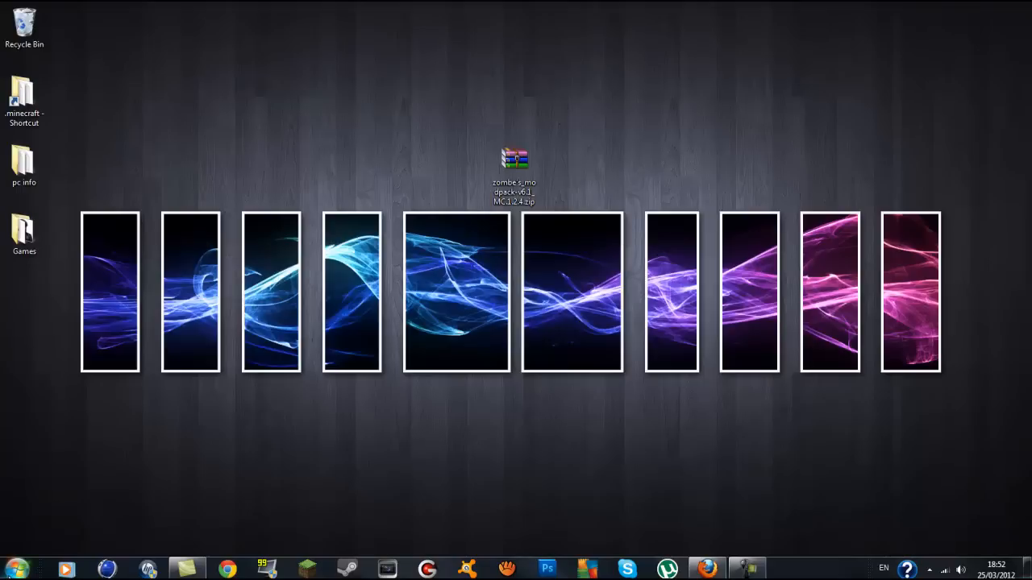
left_click(17, 564)
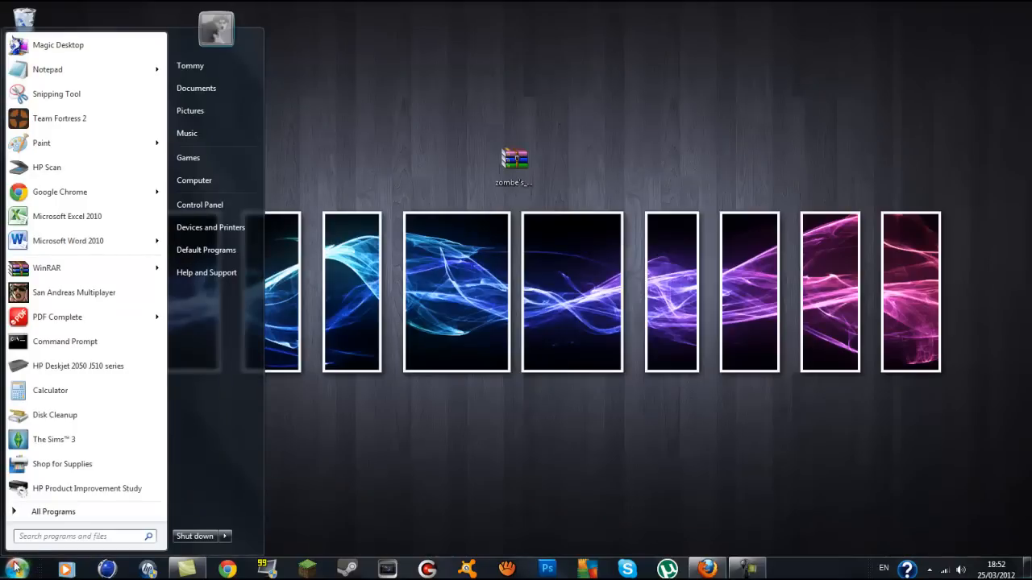
left_click(81, 535)
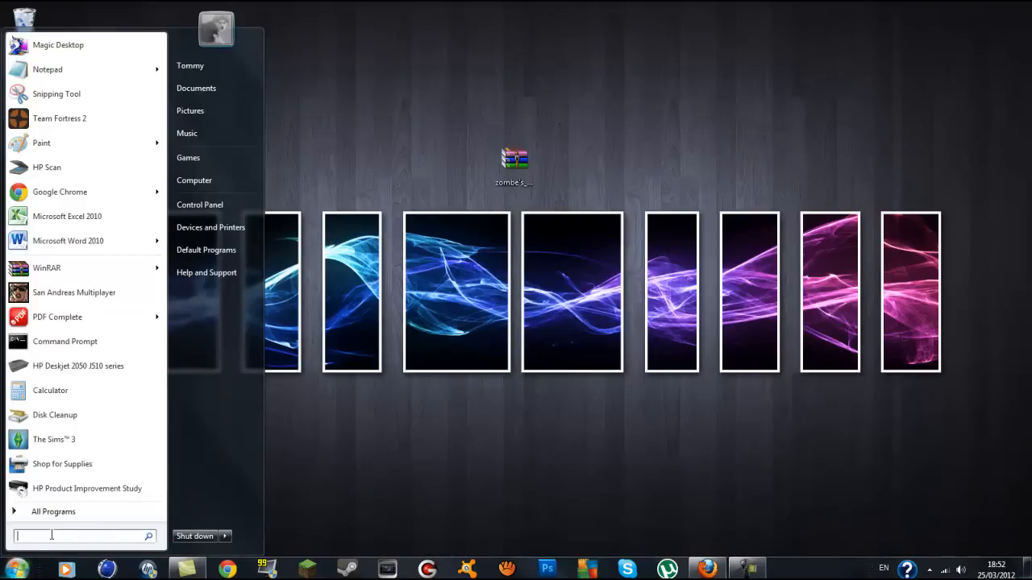
type("%")
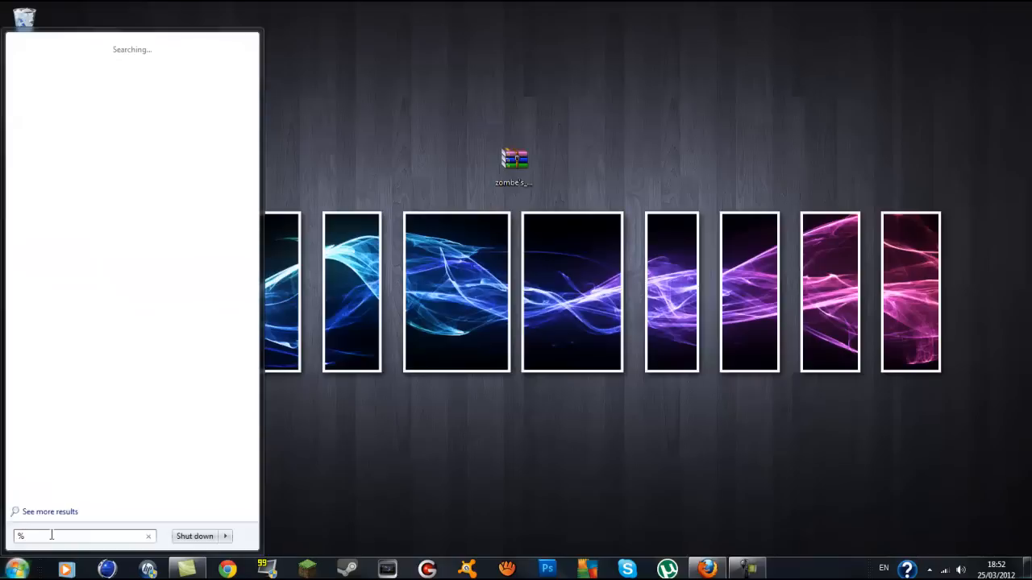
type("appdata%")
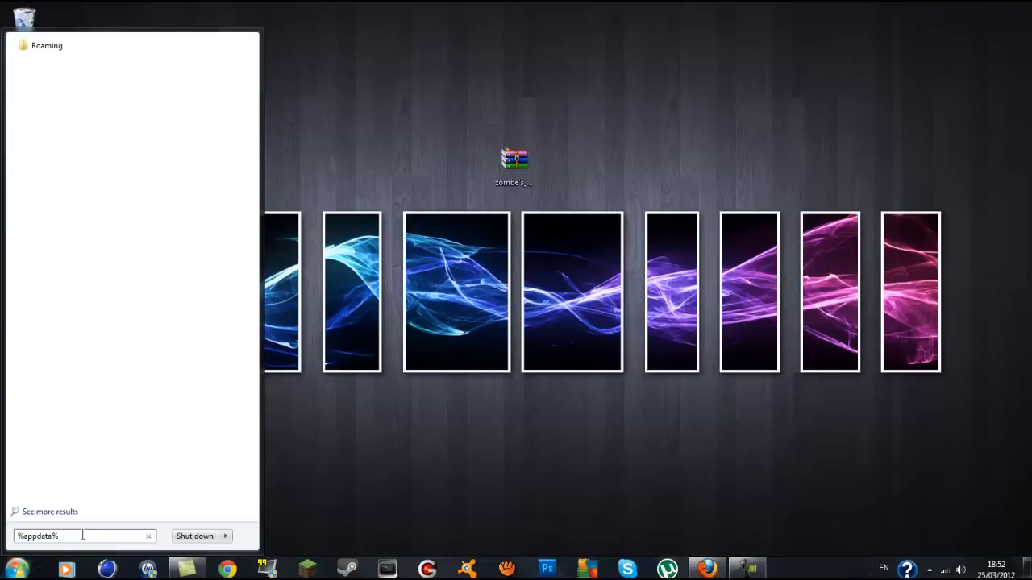
mouse_move(58, 46)
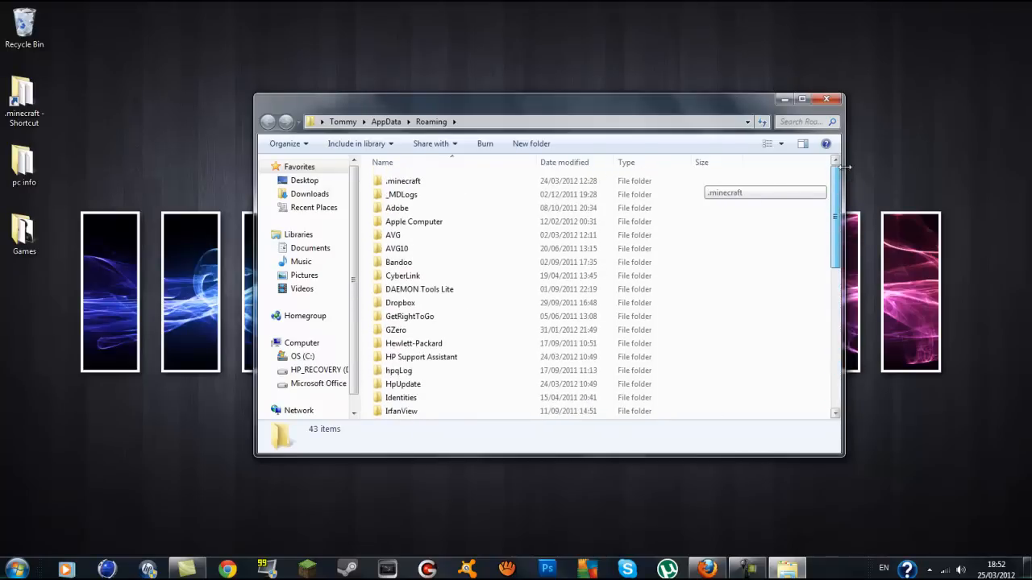
- Copy the .minecraft folder from Roaming and paste it onto the desktop
left_click(401, 180)
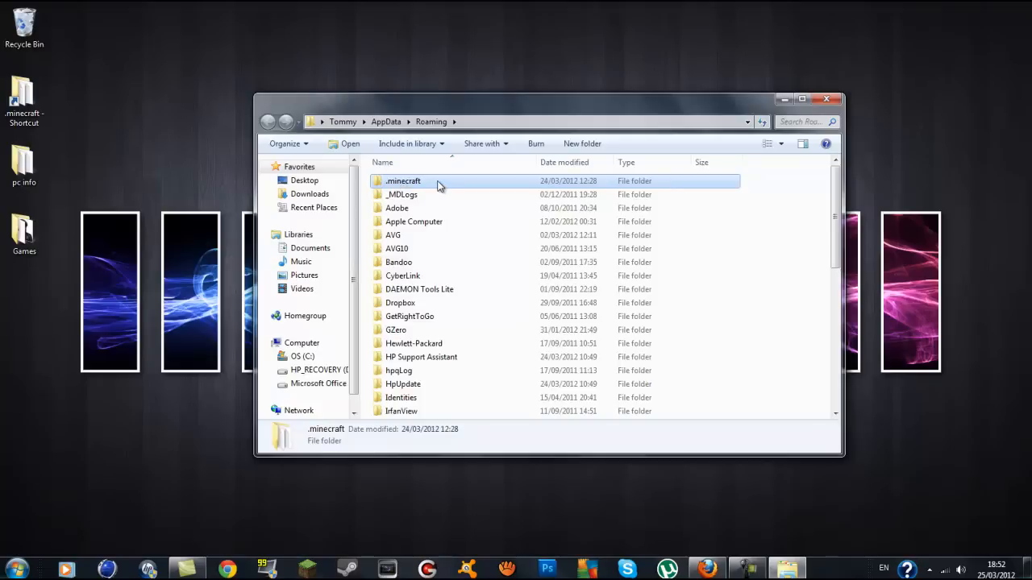
right_click(403, 181)
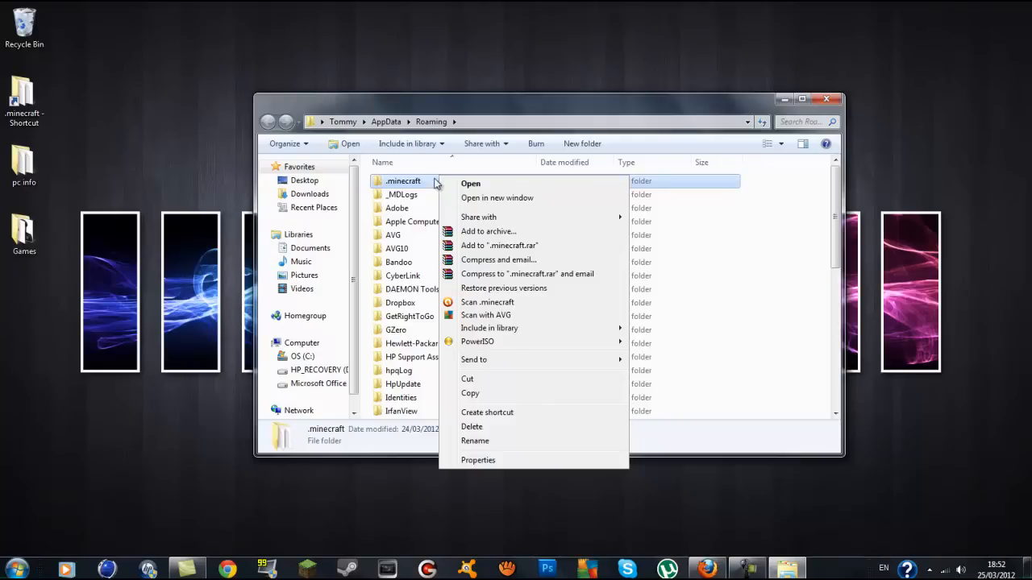
left_click(323, 347)
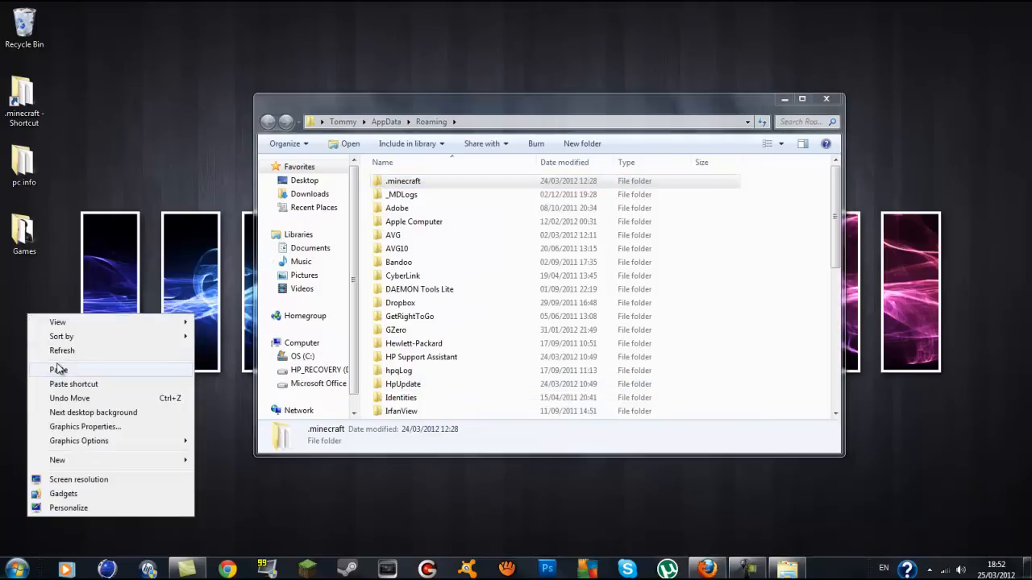
left_click(58, 369)
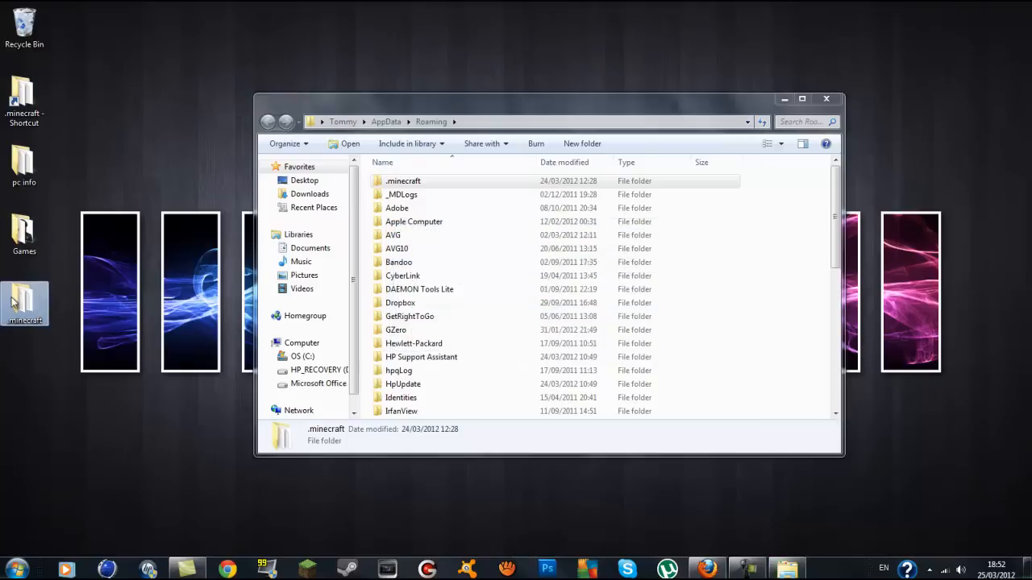
mouse_move(24, 297)
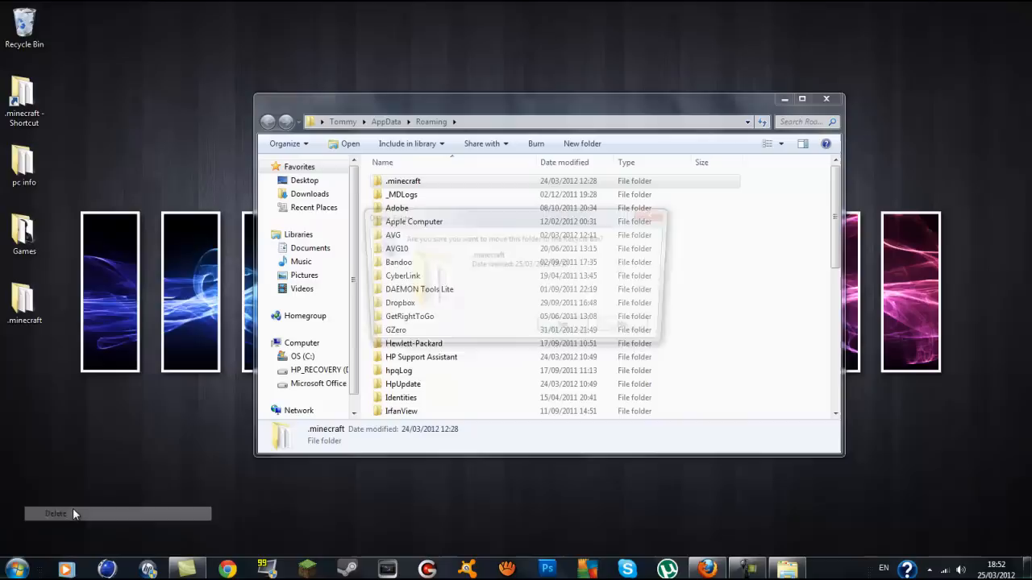
- Cancel the delete prompt and rename the desktop copy to 'Back up 1.2.4'
left_click(55, 514)
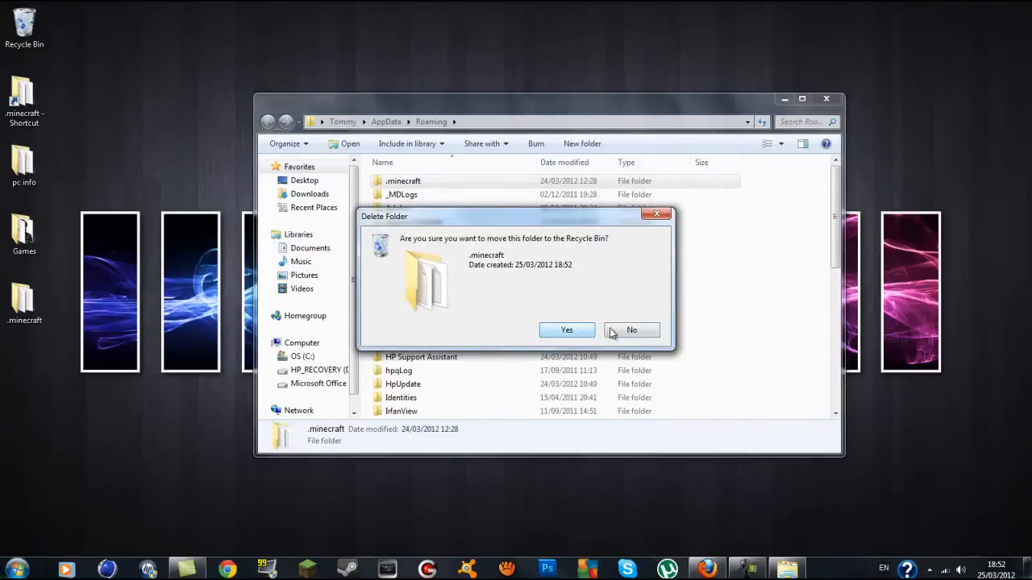
left_click(632, 329)
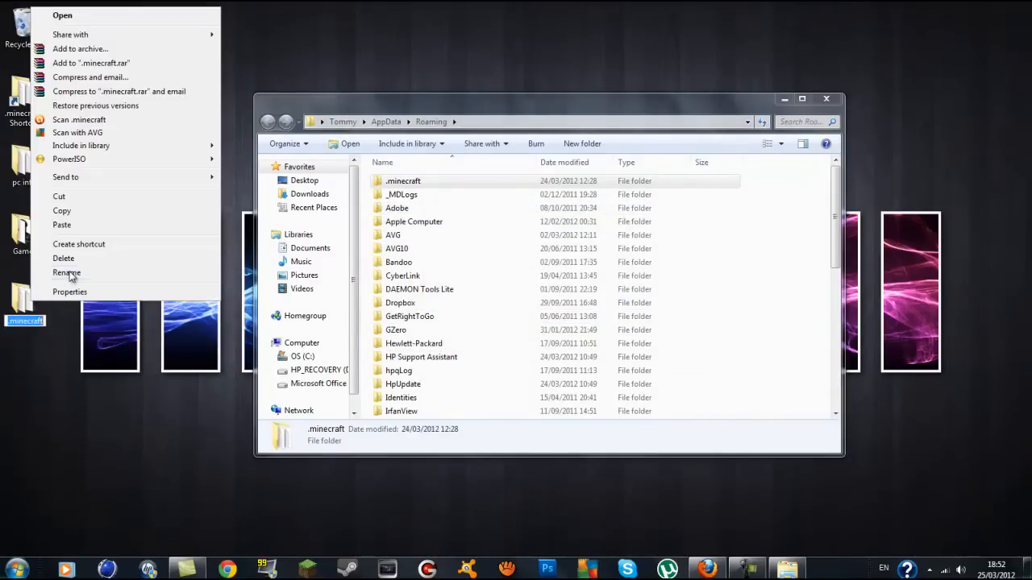
left_click(68, 271)
type("Back up 1.2.4")
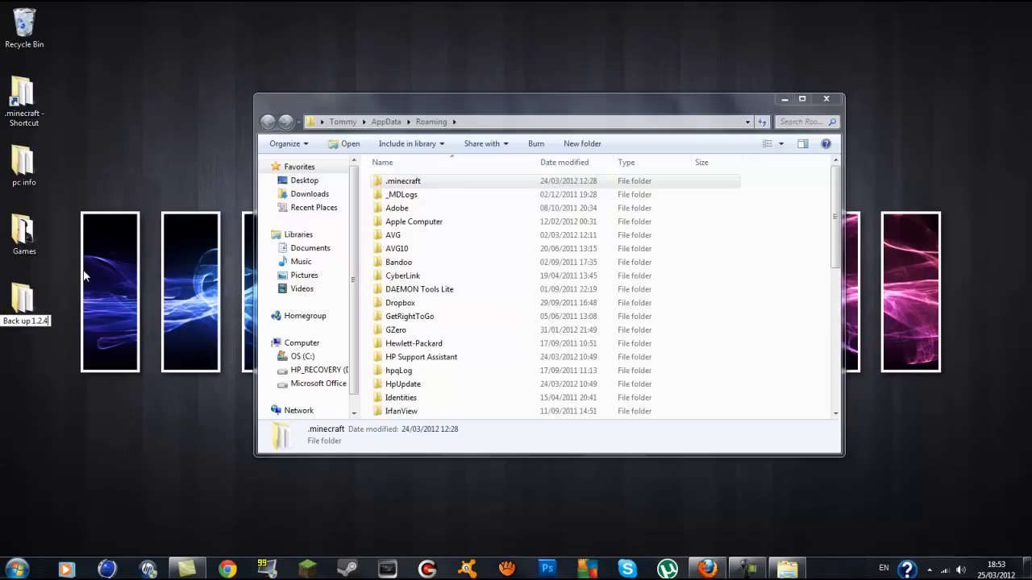
left_click(25, 290)
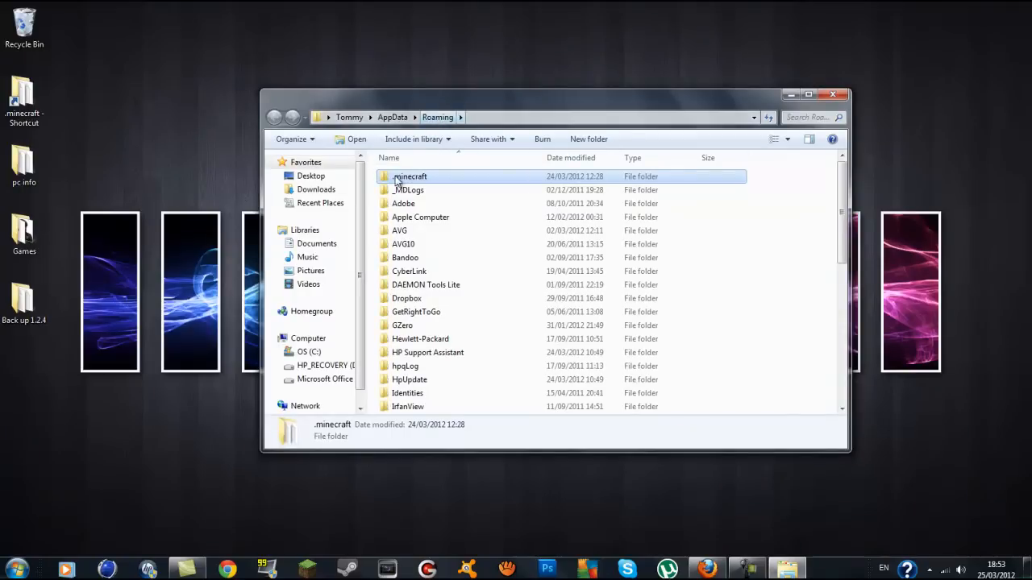
- Navigate into .minecraft/bin and select minecraft.jar
double_click(410, 175)
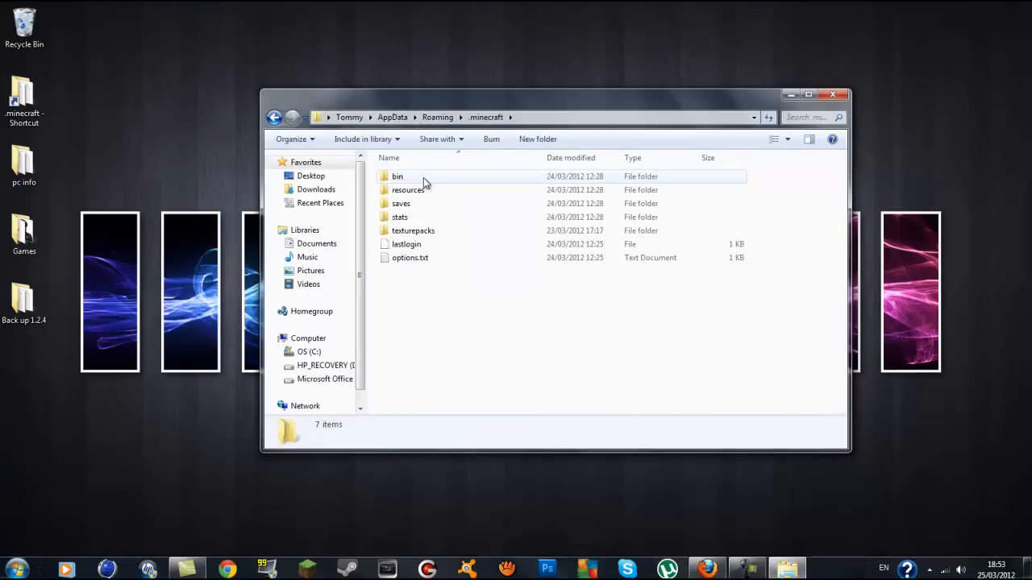
double_click(396, 176)
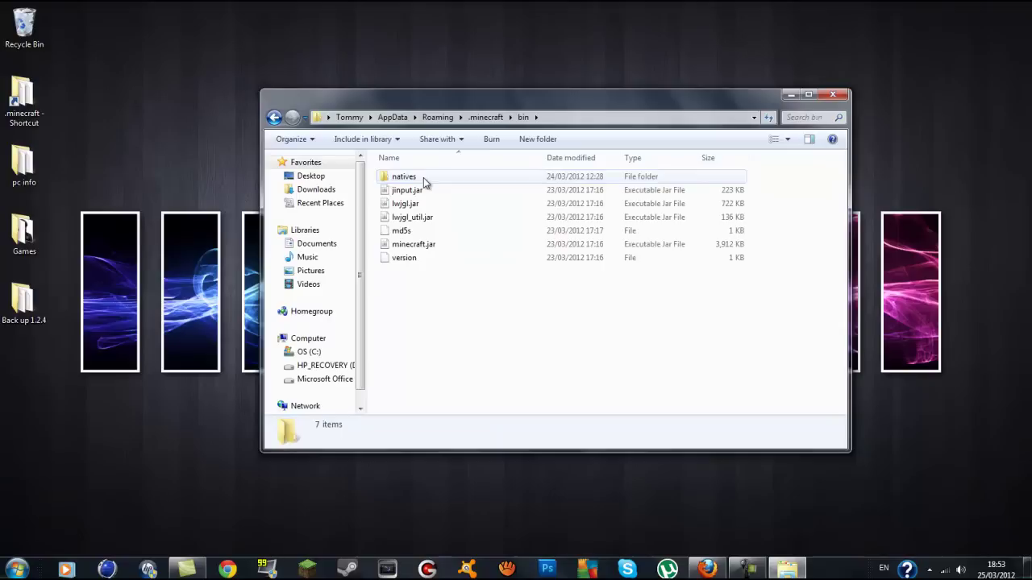
left_click(411, 244)
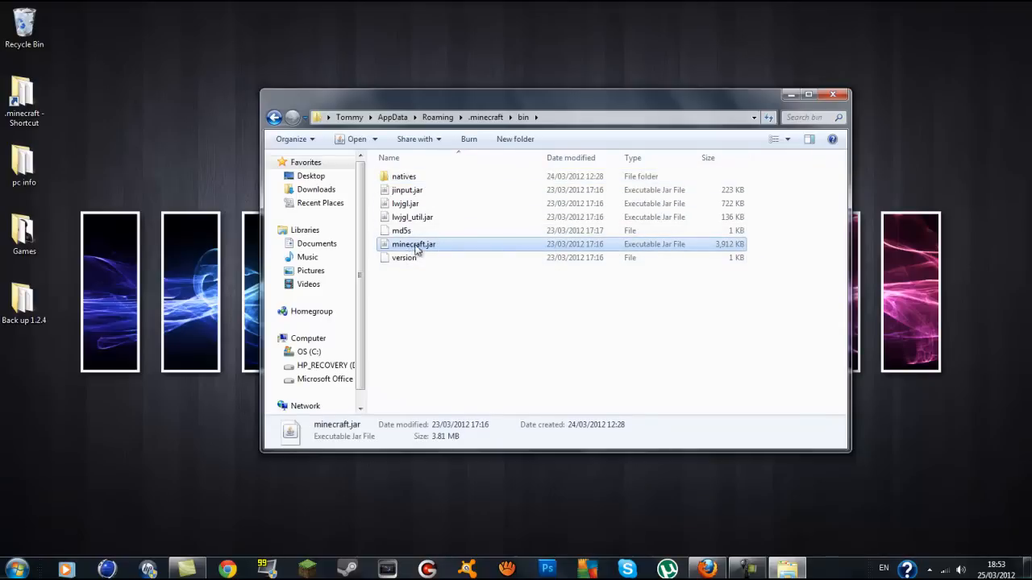
mouse_move(432, 248)
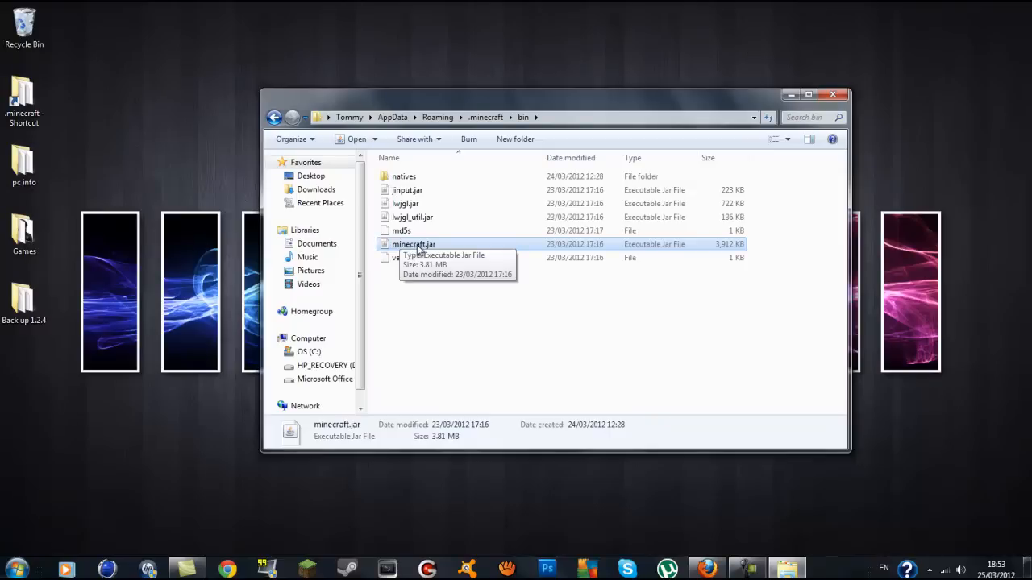
mouse_move(674, 264)
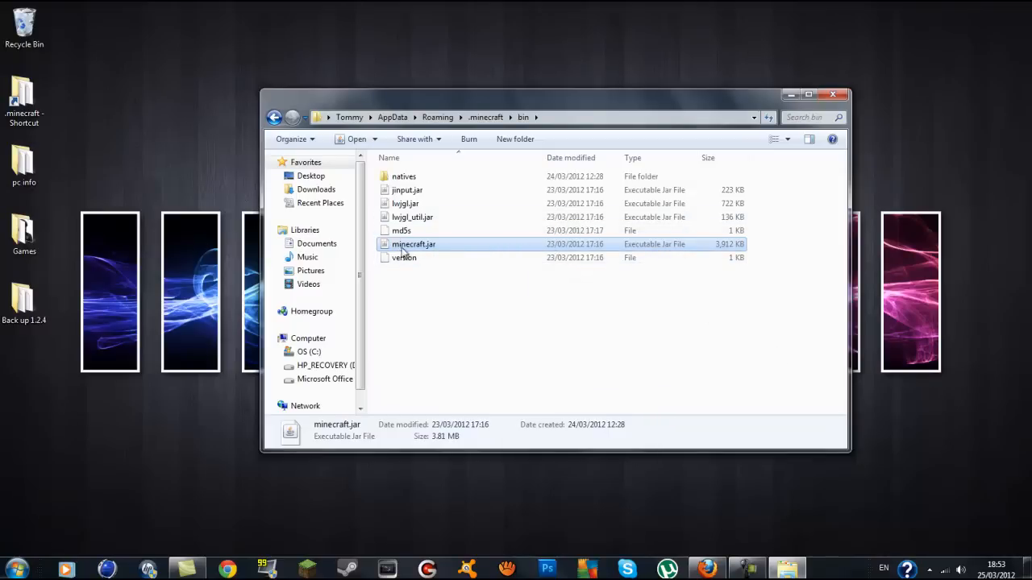
mouse_move(426, 251)
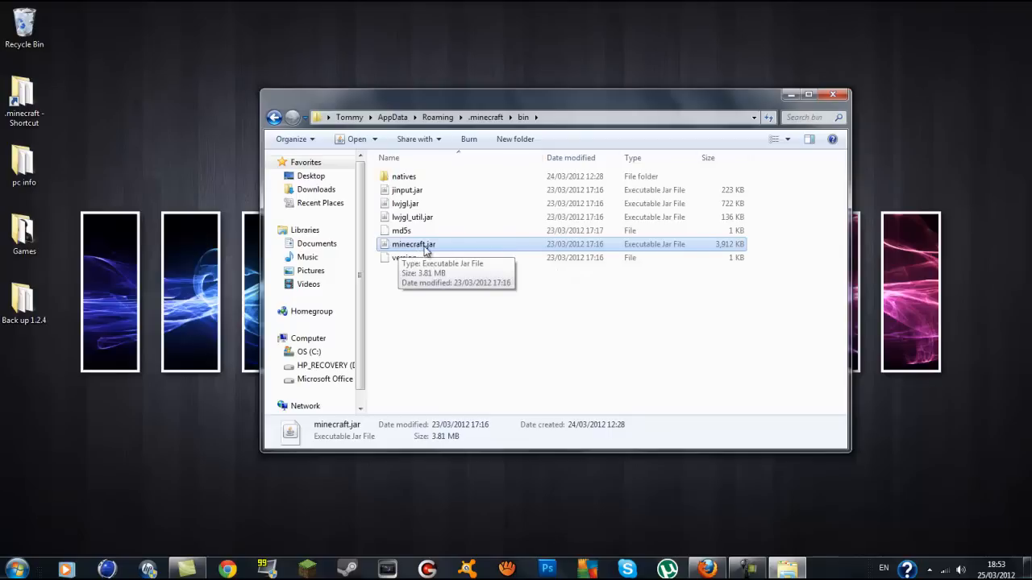
mouse_move(719, 203)
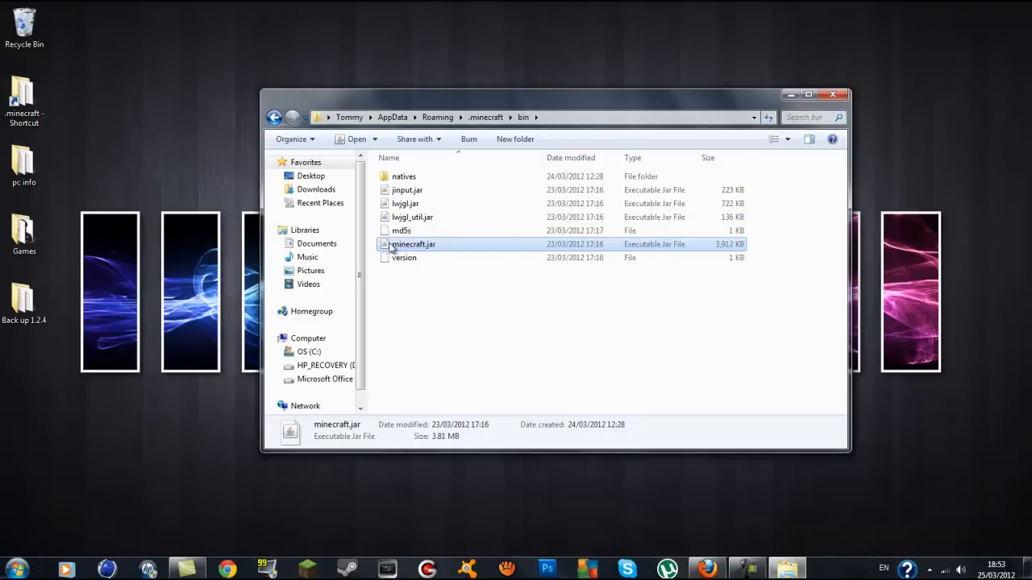
mouse_move(419, 245)
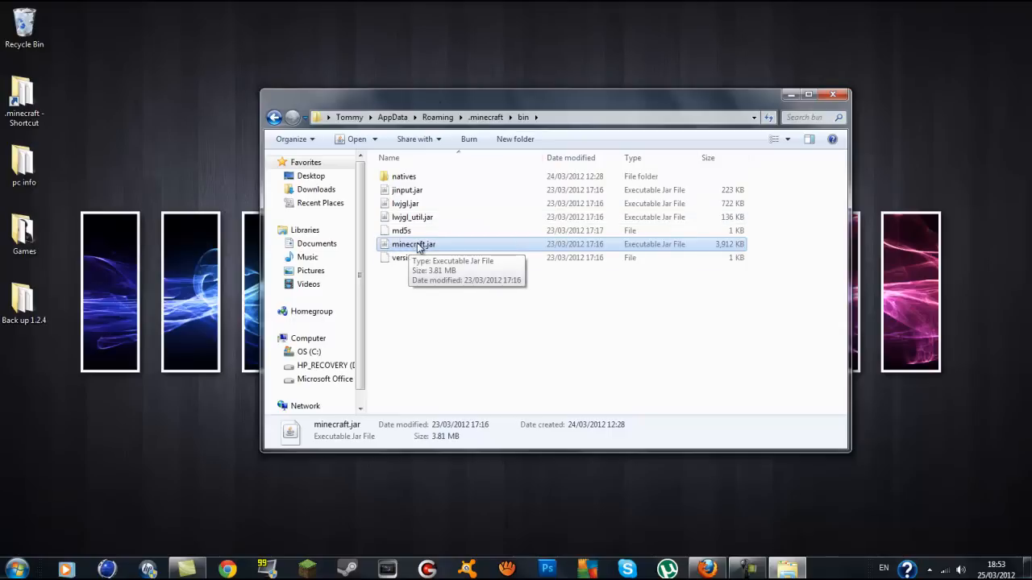
mouse_move(577, 252)
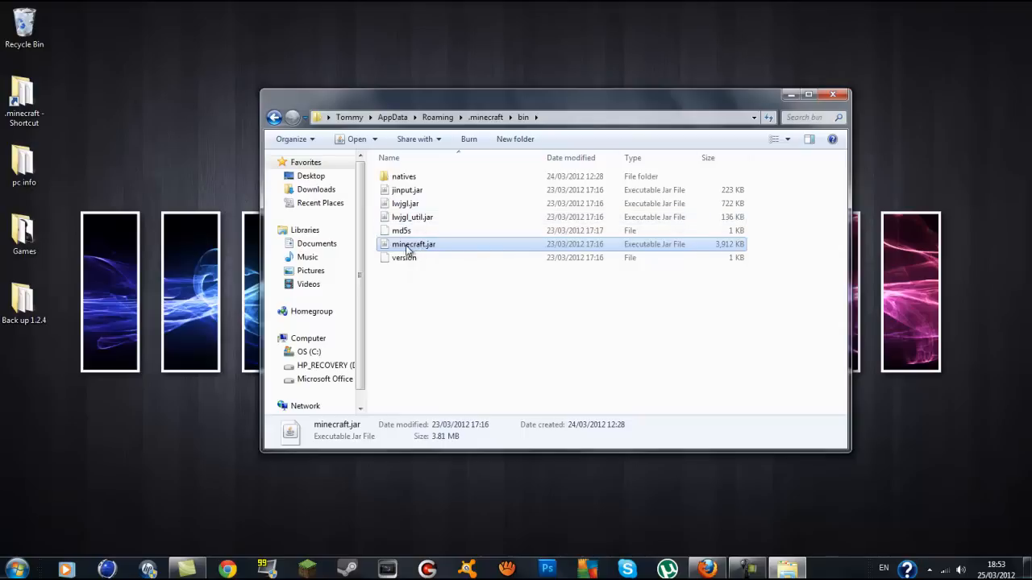
- Open minecraft.jar with WinRAR archiver from its context menu
right_click(413, 244)
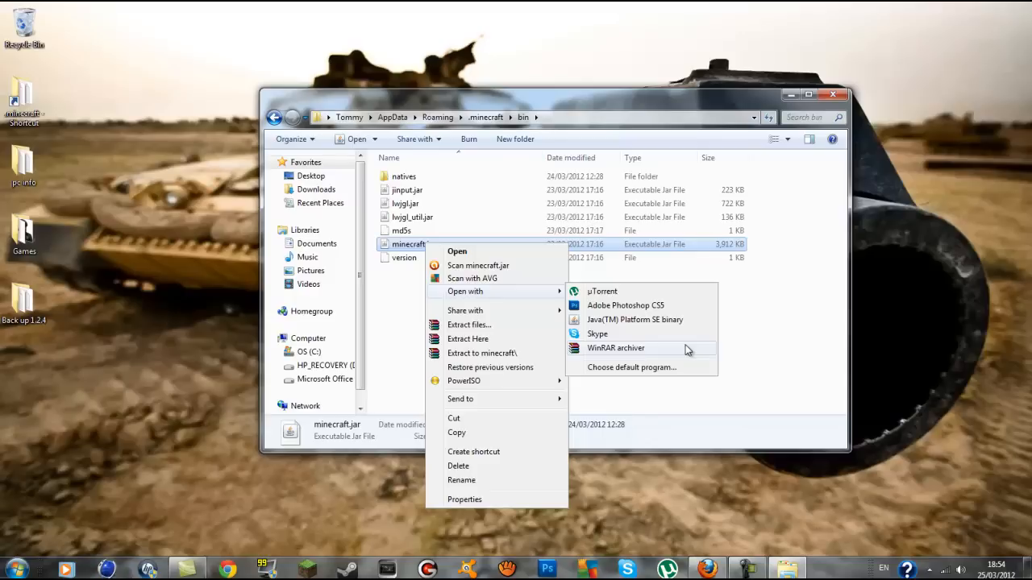
mouse_move(627, 355)
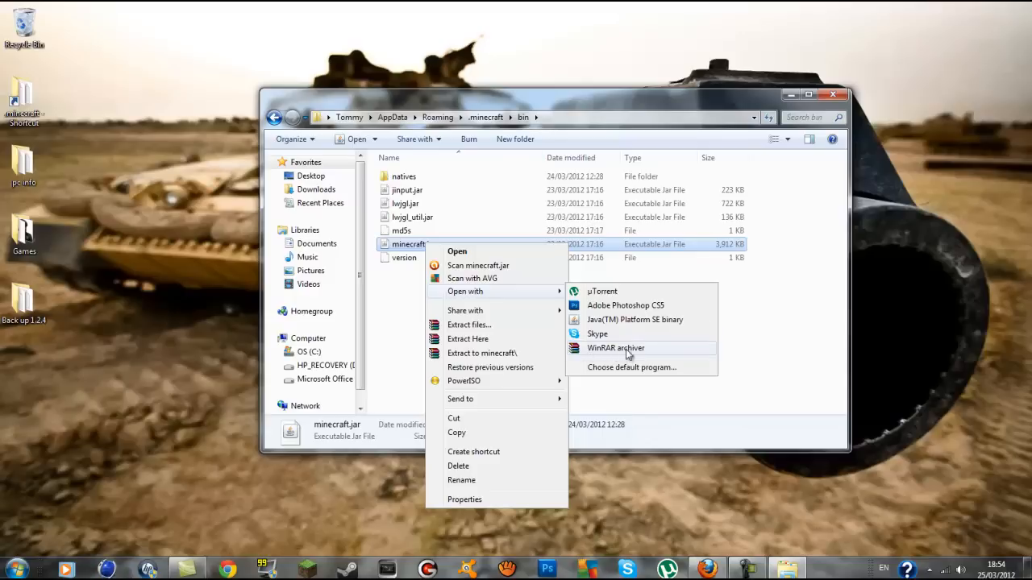
mouse_move(655, 350)
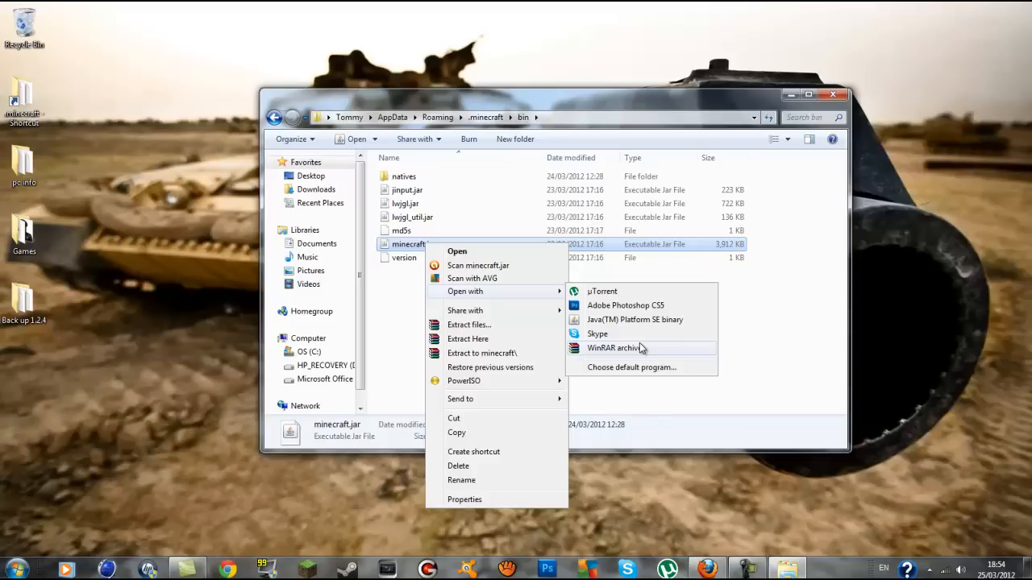
mouse_move(611, 351)
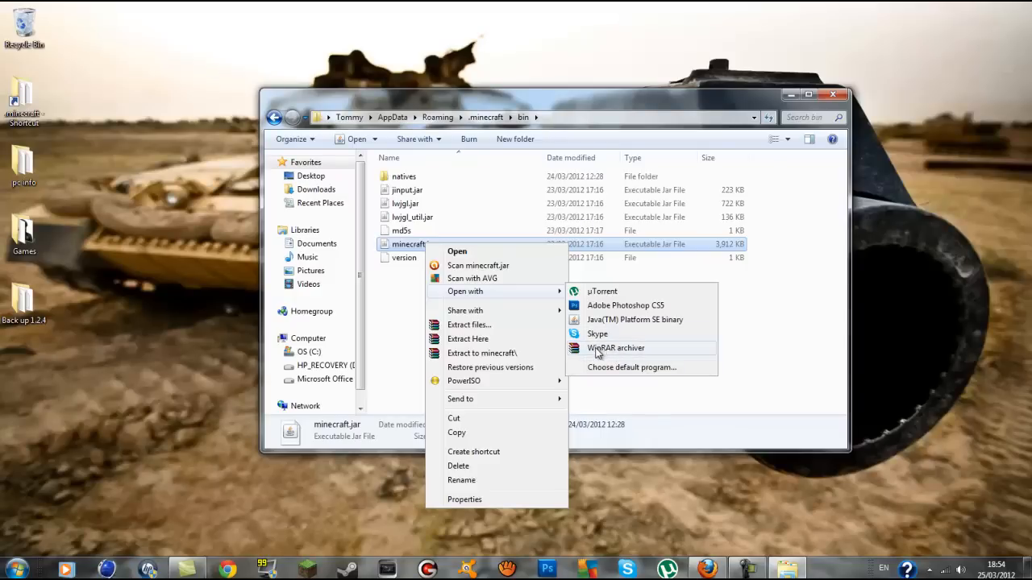
left_click(616, 349)
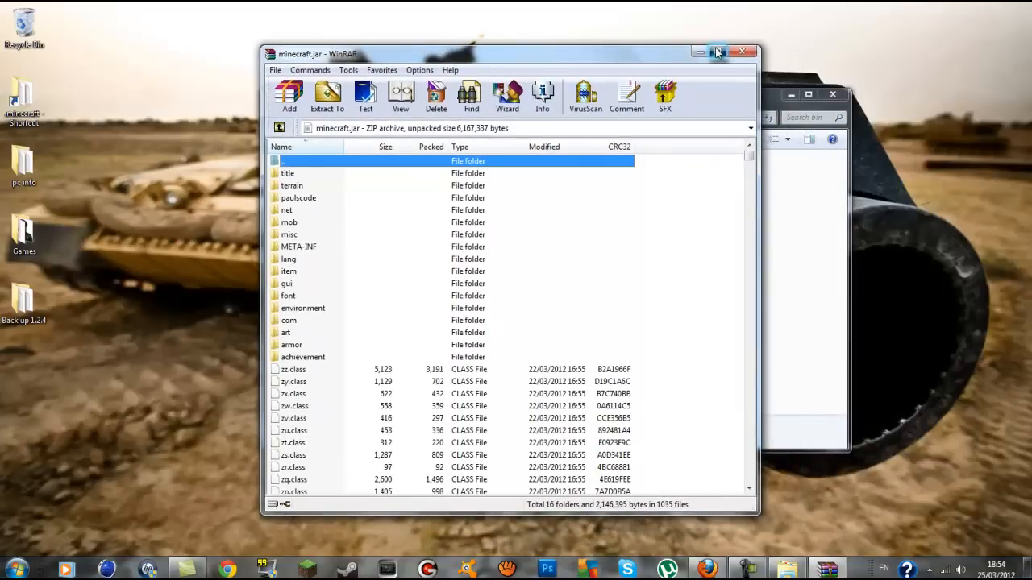
- Maximize WinRAR and delete the META-INF folder from minecraft.jar, confirming with Yes
left_click(722, 50)
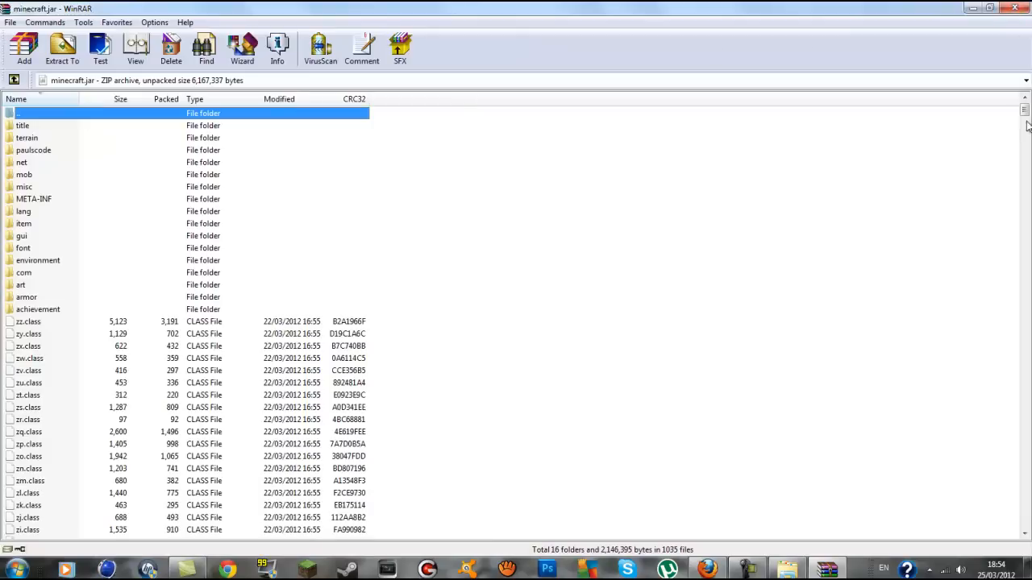
scroll("down", 3)
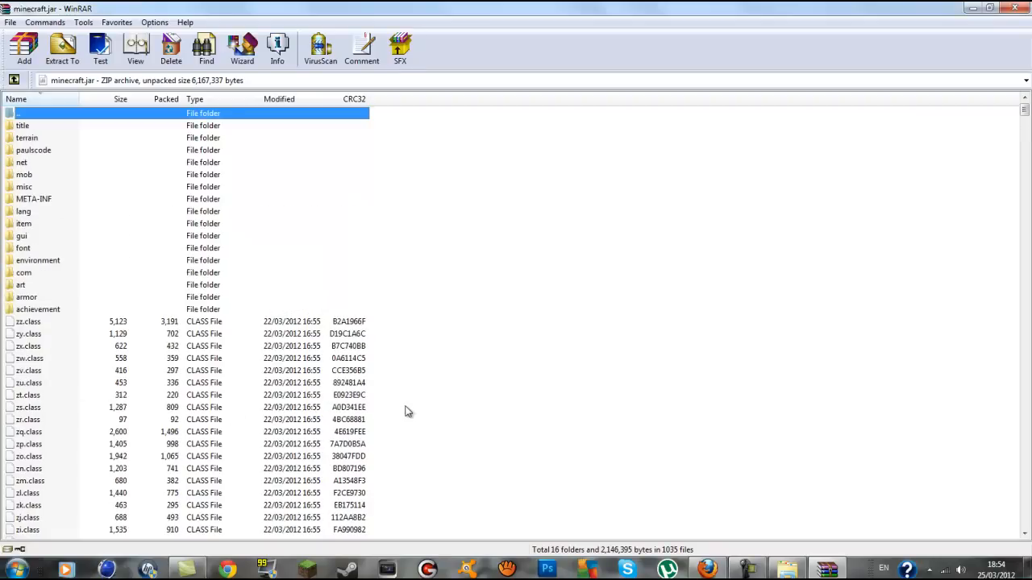
mouse_move(229, 329)
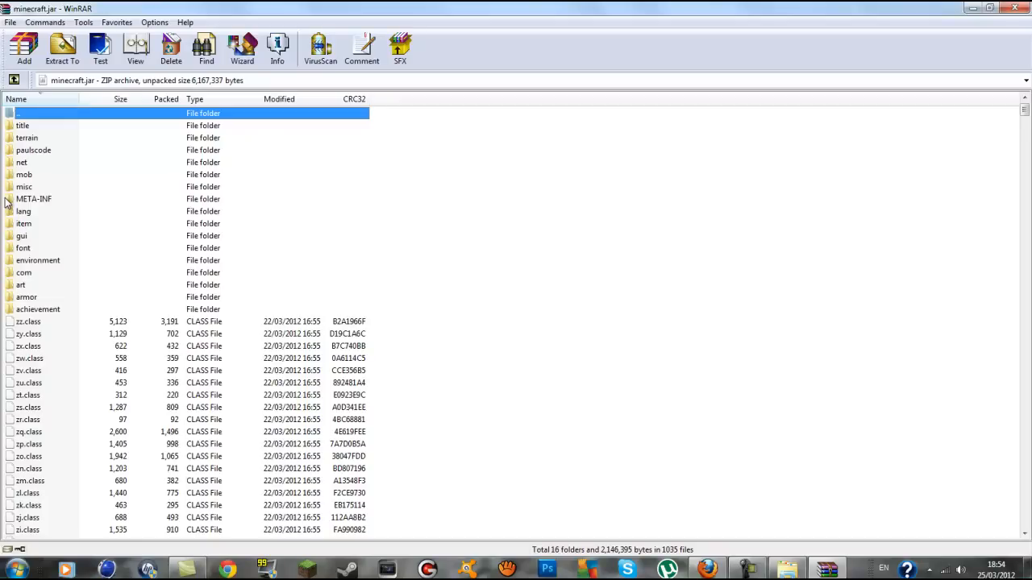
left_click(33, 200)
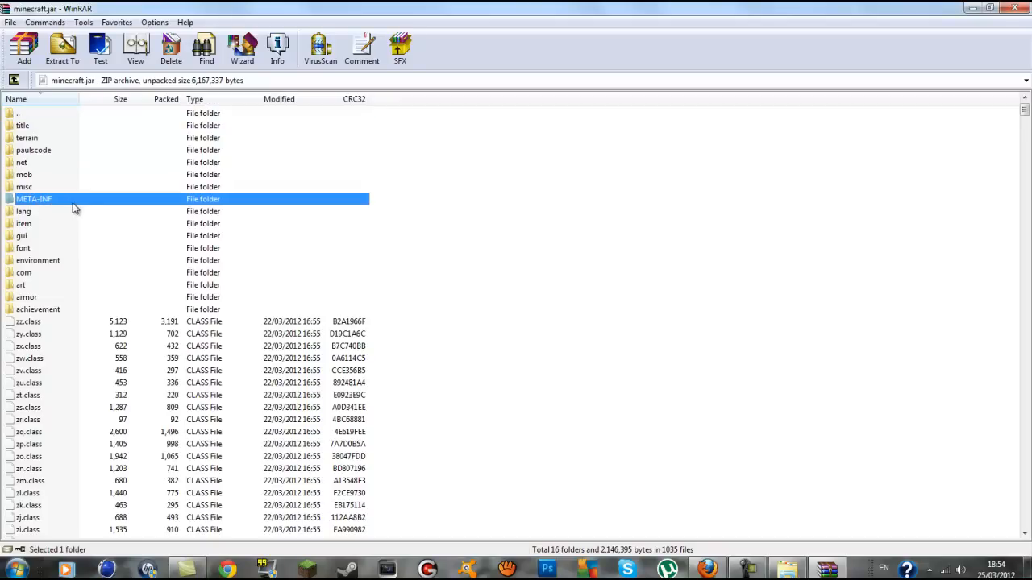
mouse_move(39, 206)
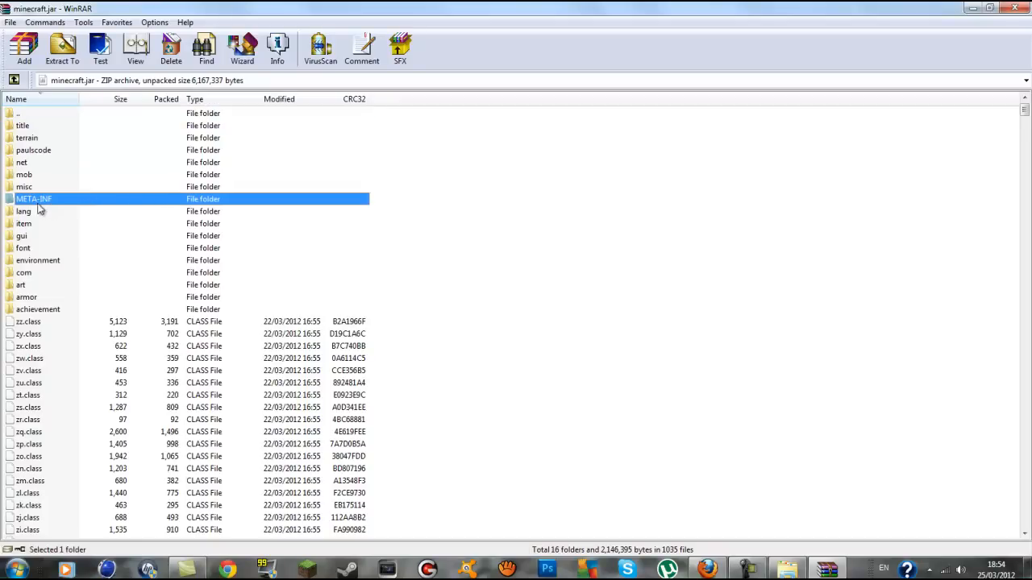
right_click(34, 200)
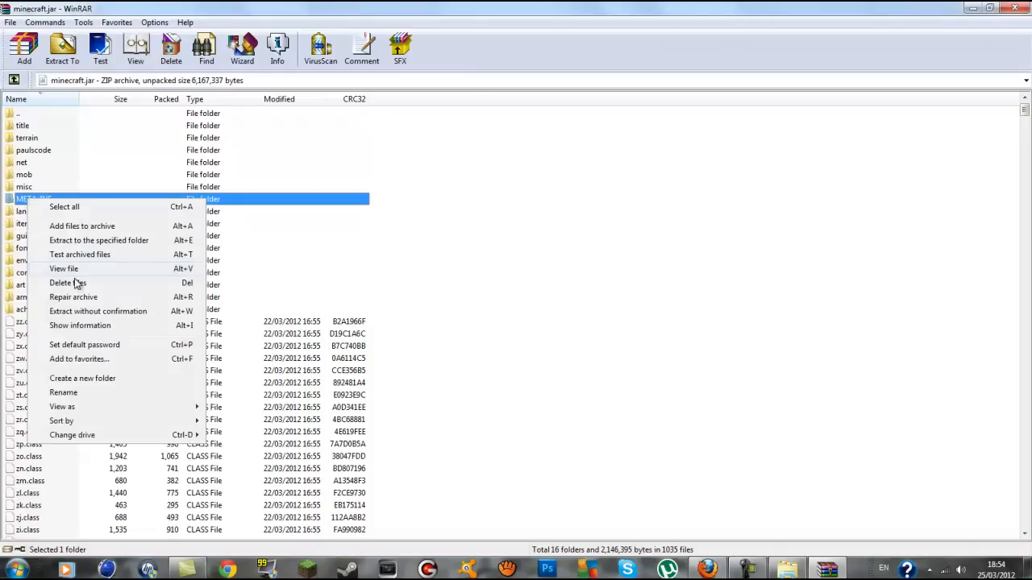
left_click(61, 284)
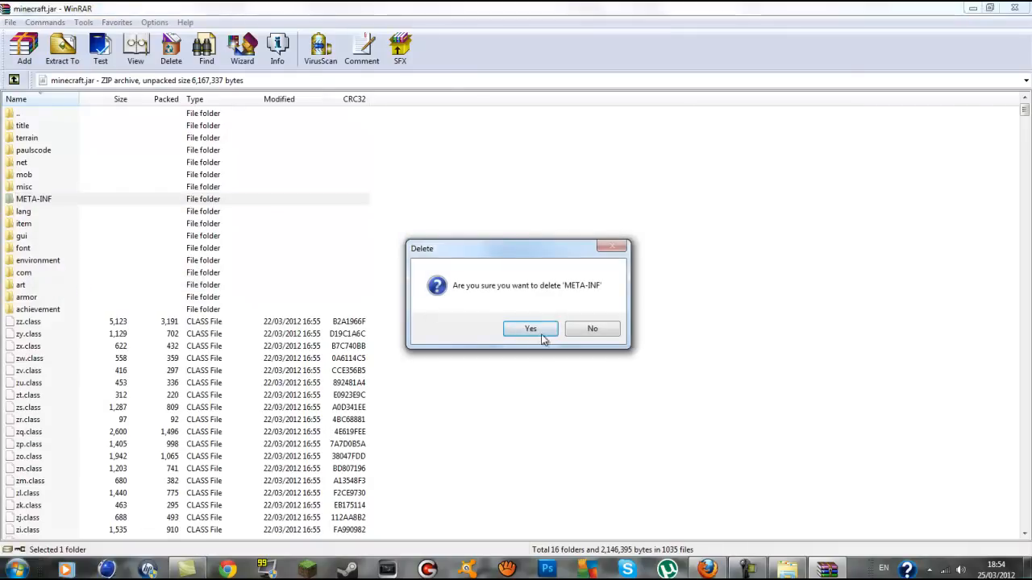
left_click(531, 329)
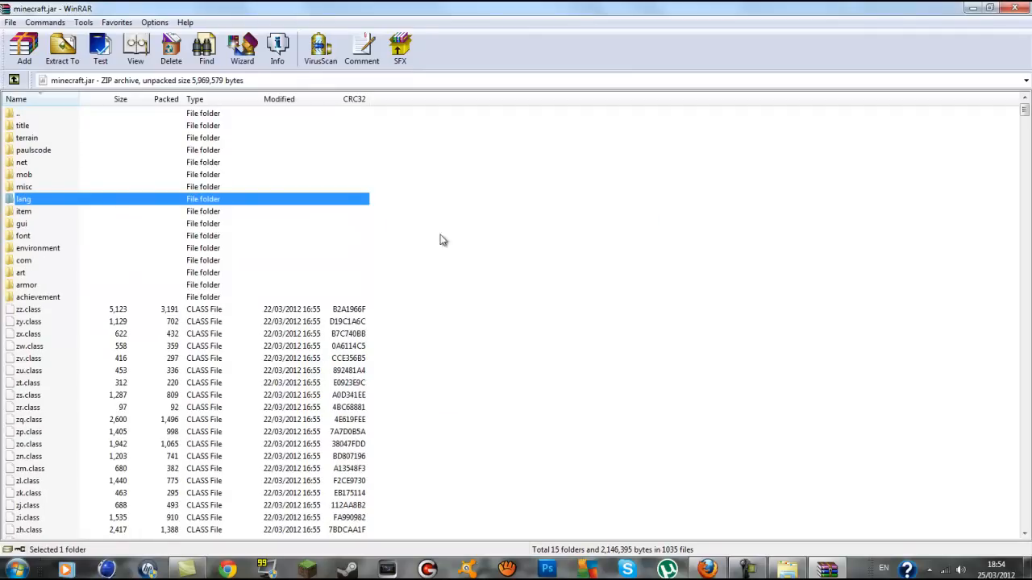
mouse_move(116, 222)
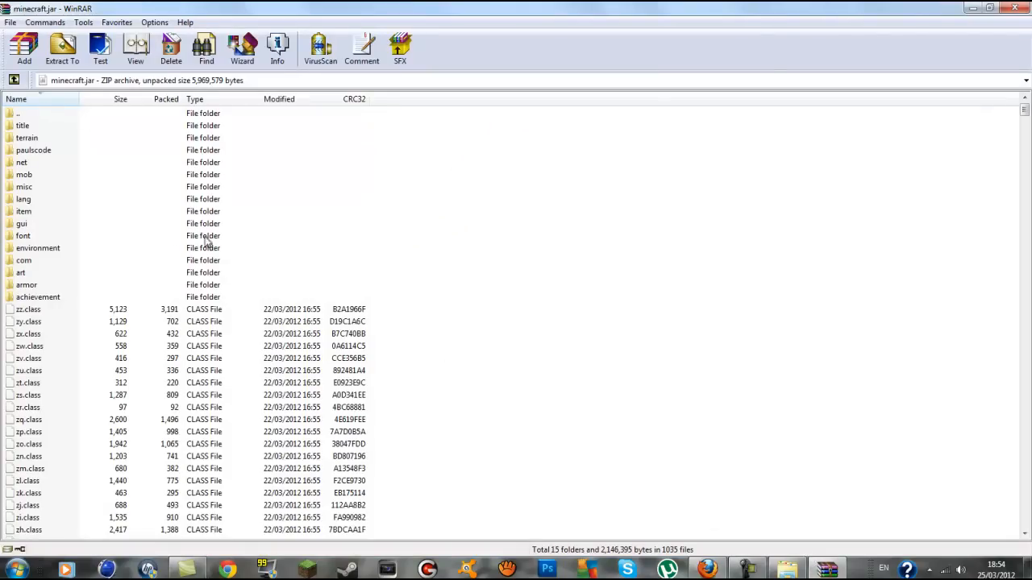
mouse_move(967, 8)
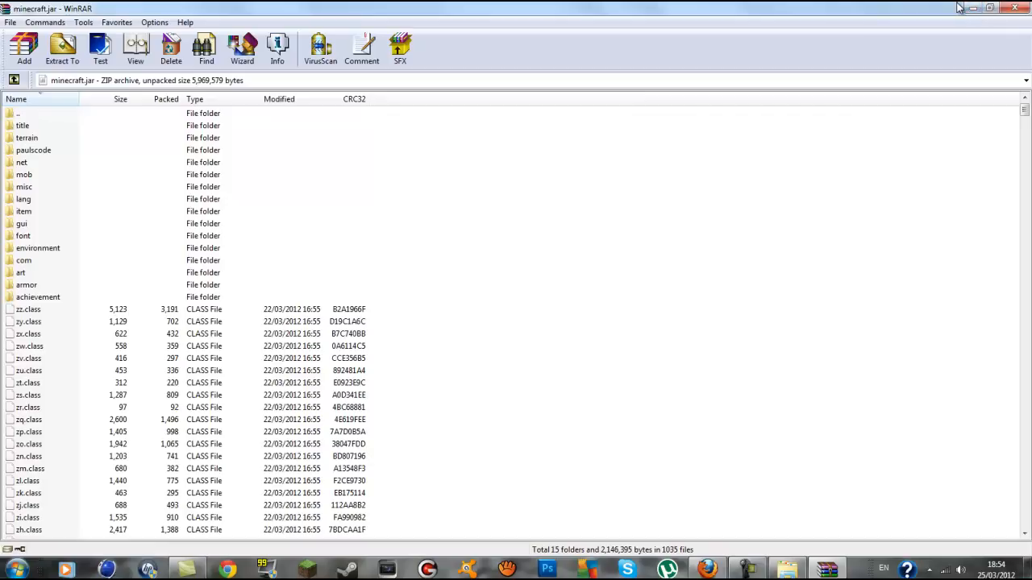
mouse_move(45, 190)
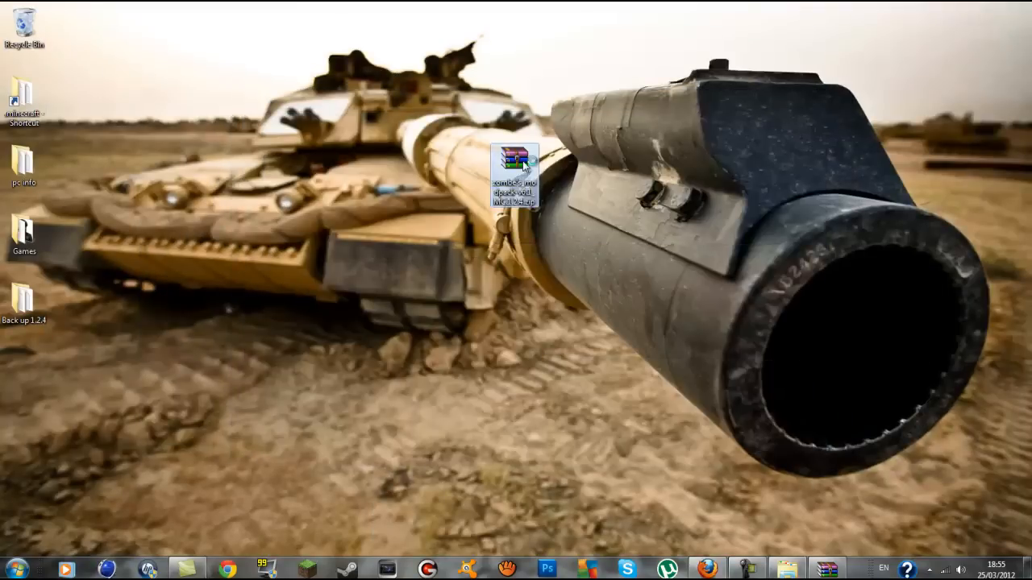
- Open the modpack zip's classes folder and confirm adding its 26 class files to minecraft.jar
double_click(516, 158)
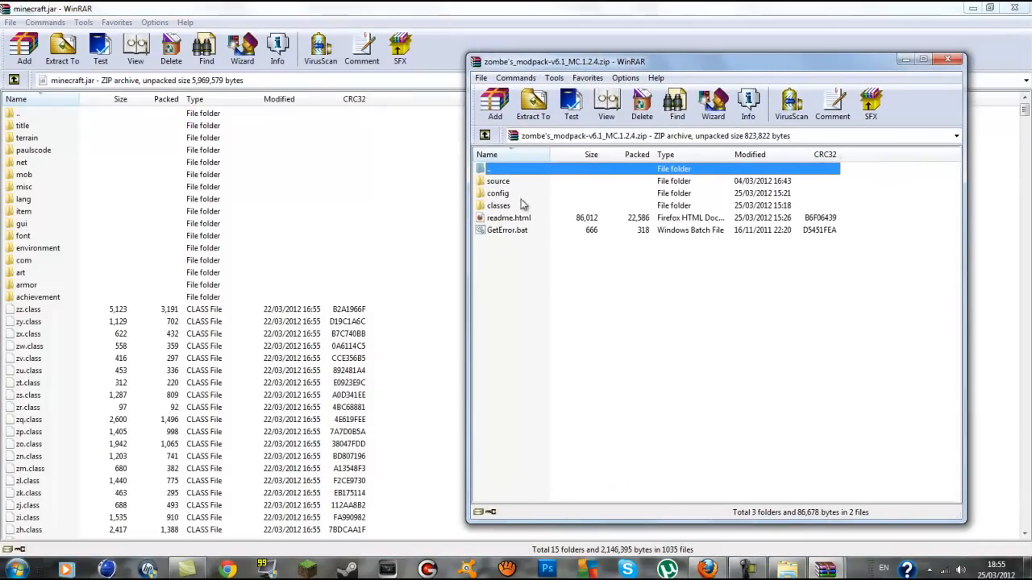
left_click(498, 205)
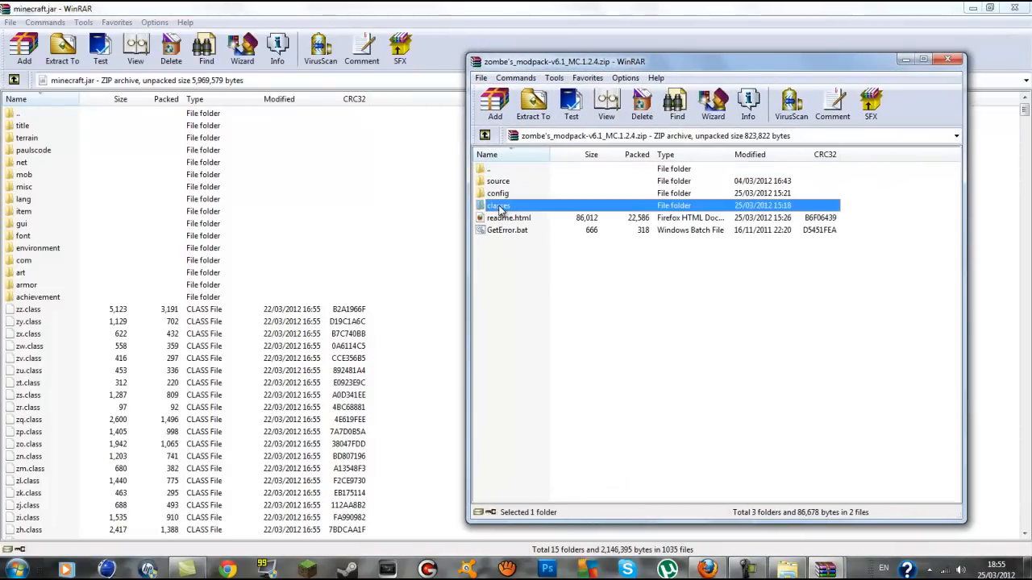
double_click(498, 206)
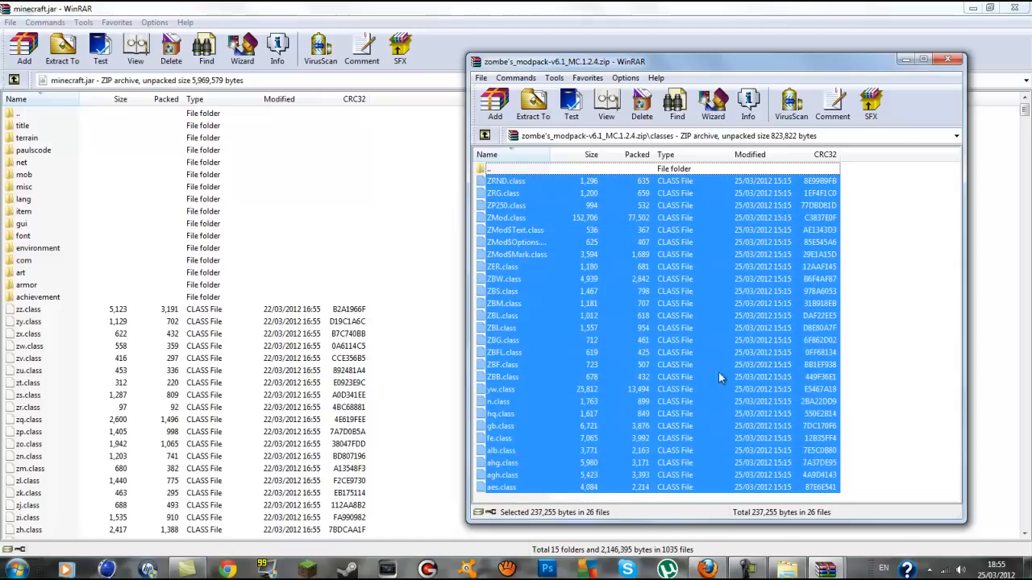
mouse_move(58, 406)
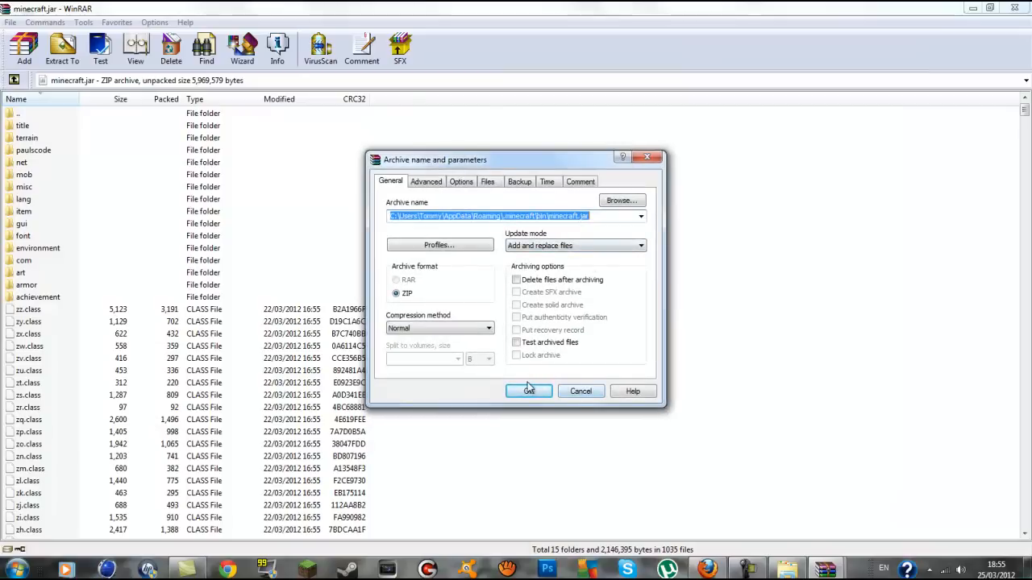
left_click(529, 392)
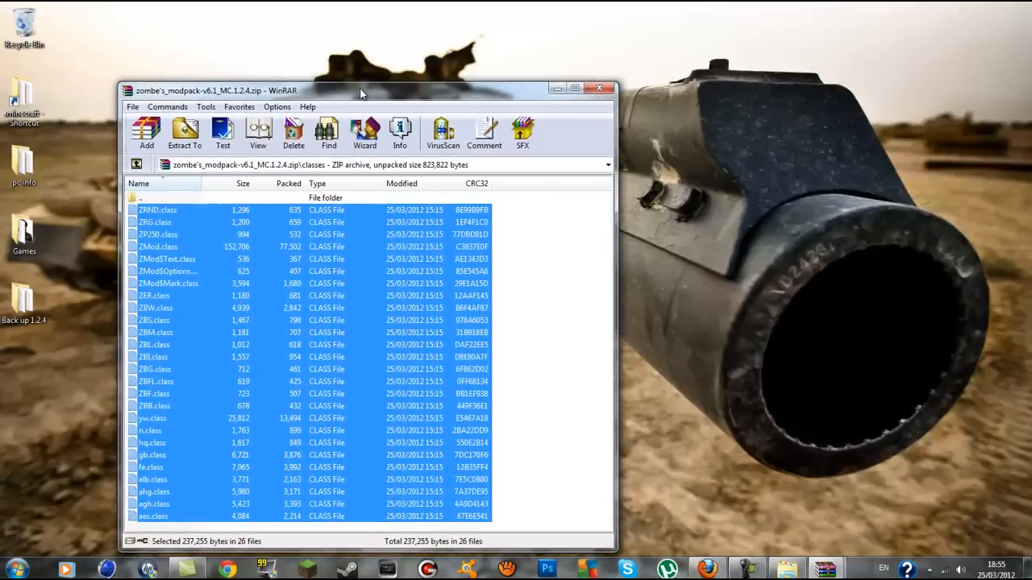
- Close and reopen the modpack zip, then browse into its config folder
left_click(600, 88)
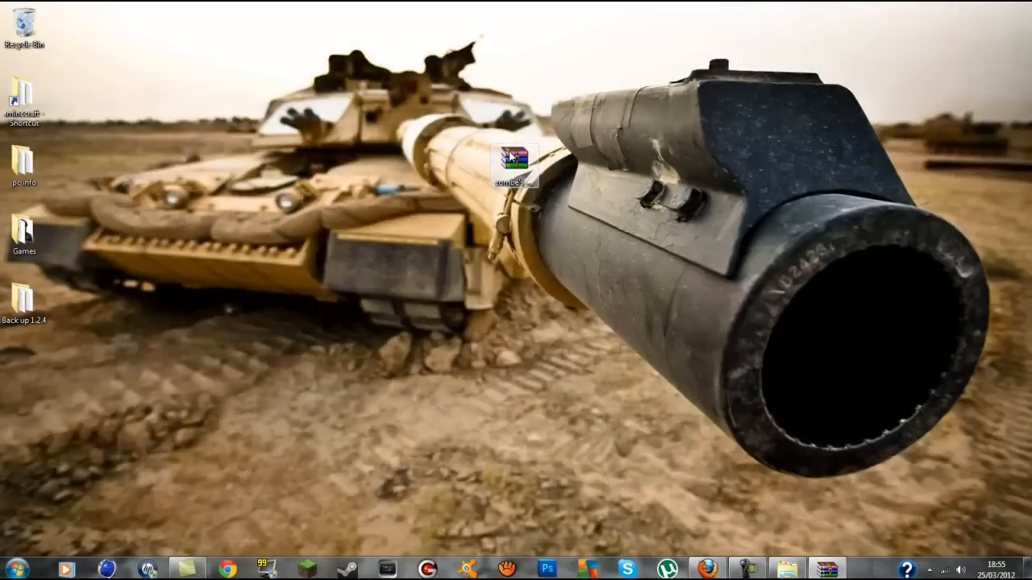
double_click(518, 161)
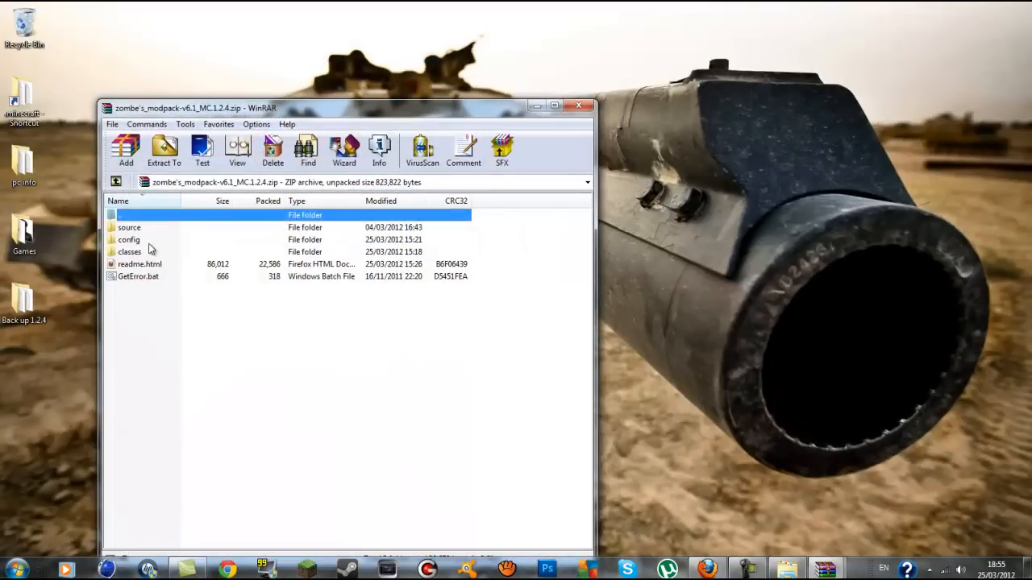
left_click(129, 238)
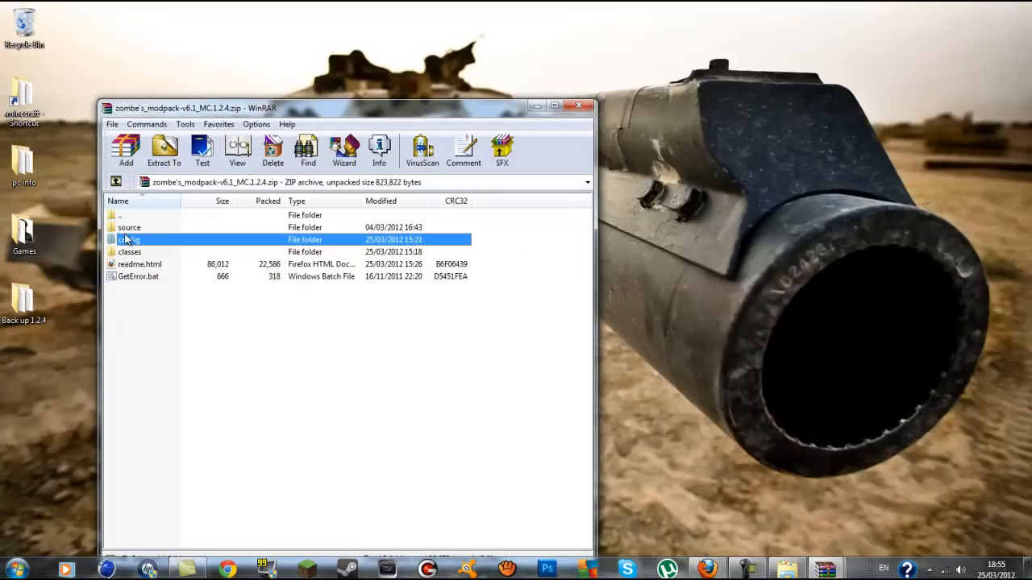
double_click(129, 239)
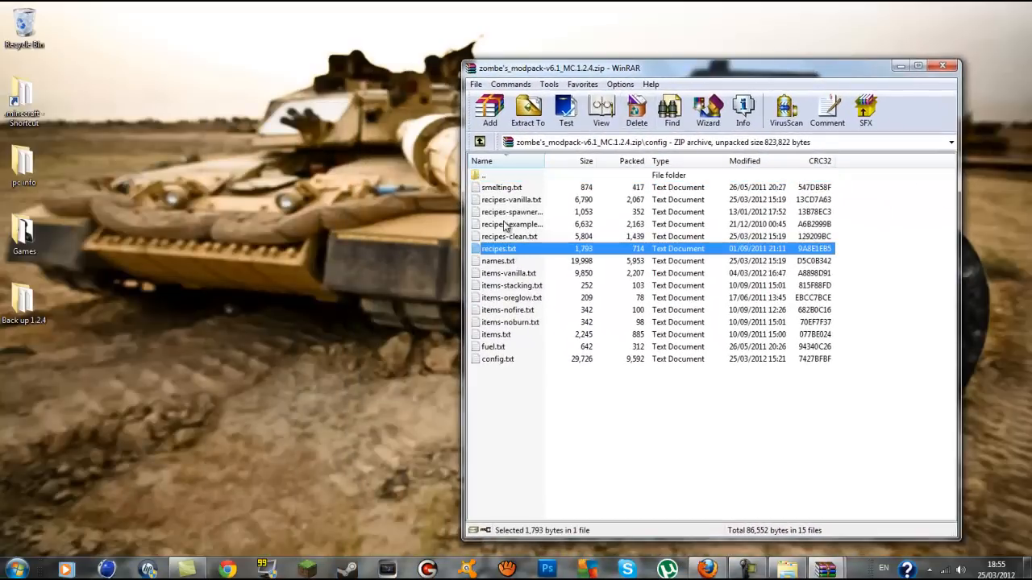
left_click(506, 310)
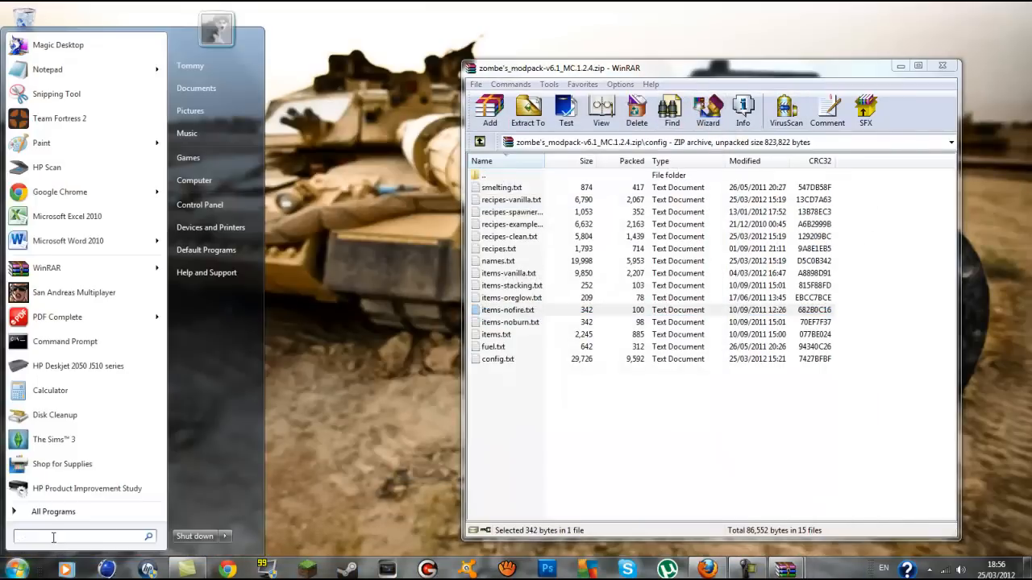
- Return to .minecraft via %appdata%, create a new folder named mods and open it
type("%app")
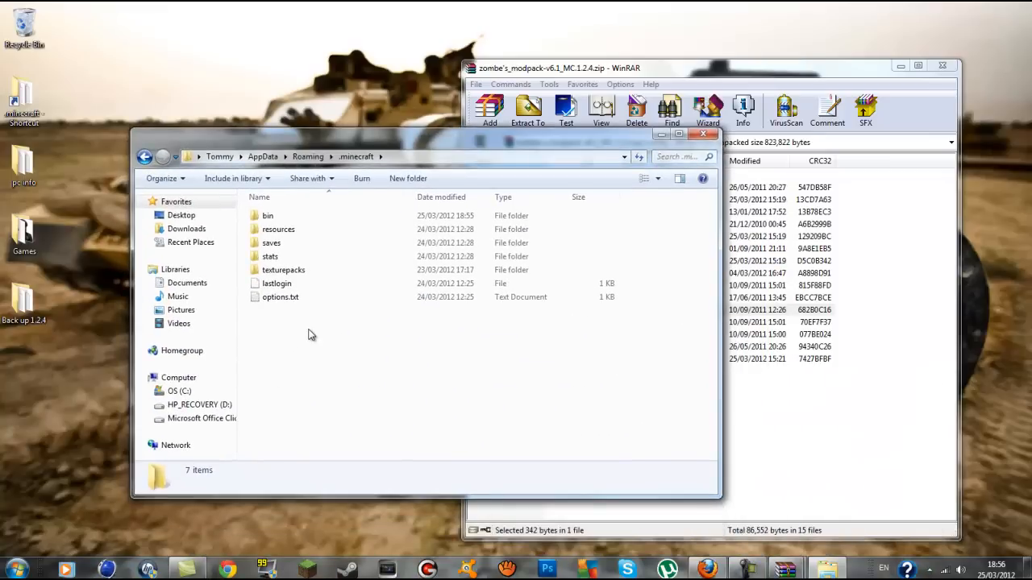
mouse_move(310, 339)
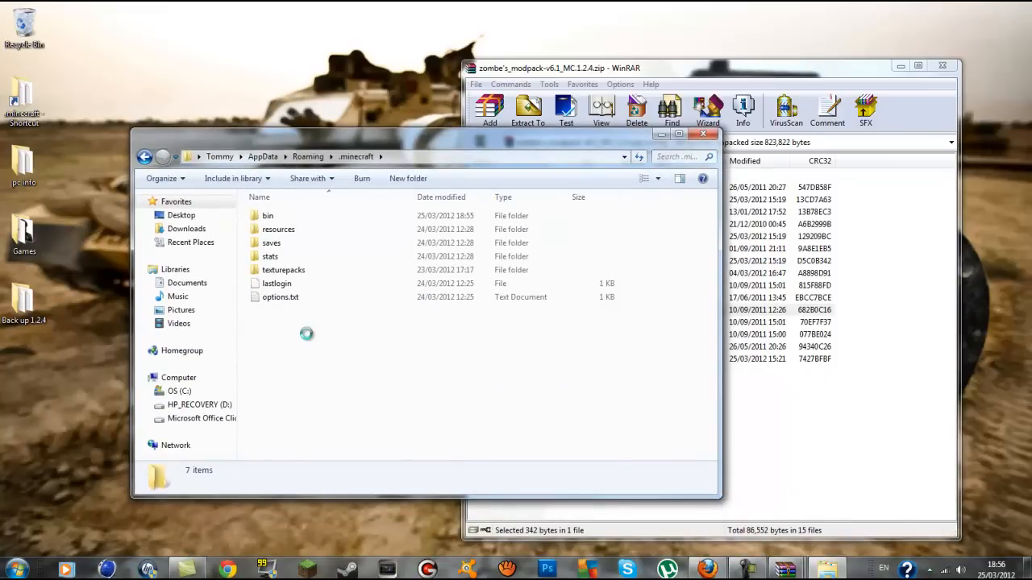
right_click(306, 333)
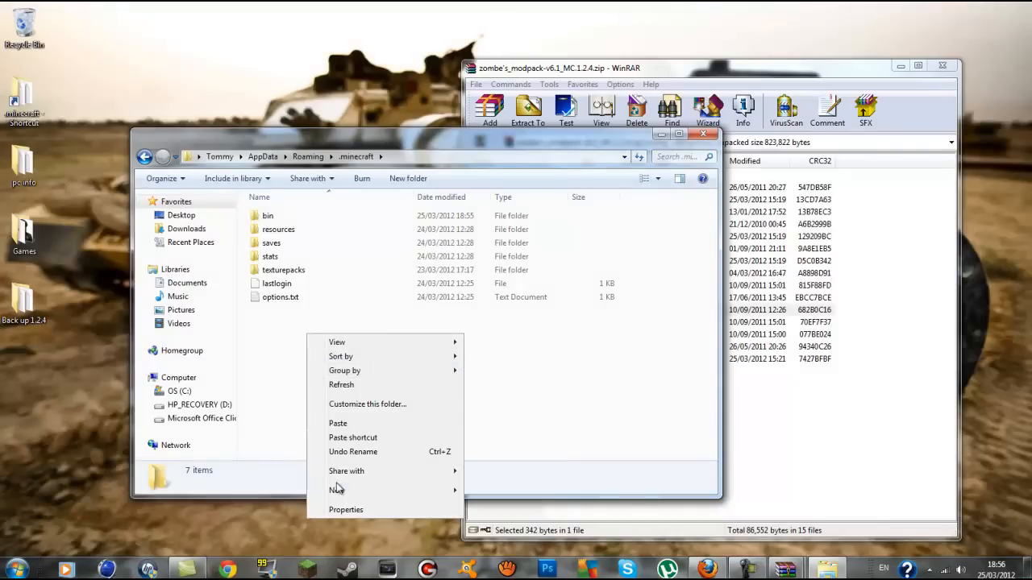
left_click(335, 490)
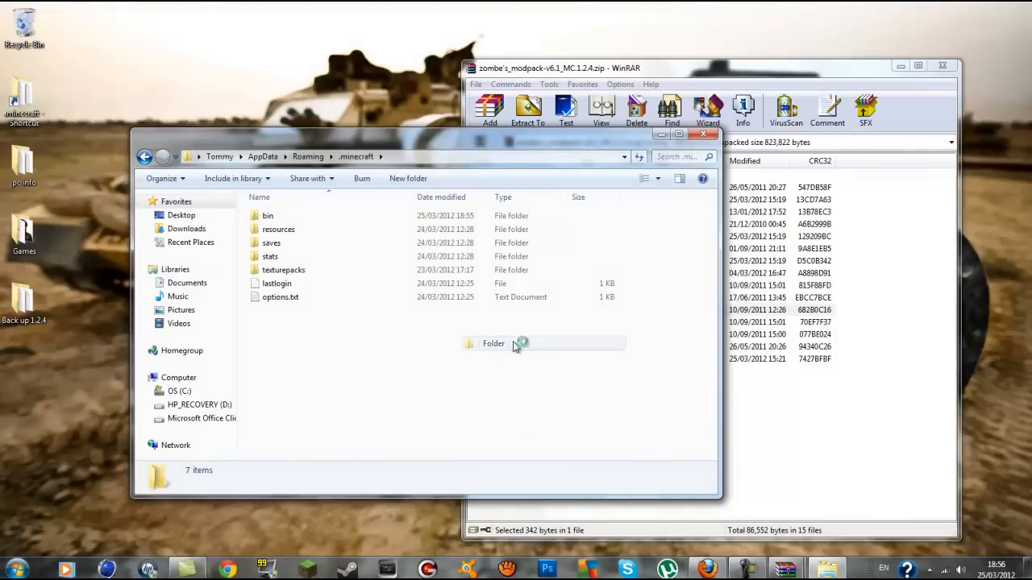
type("mods")
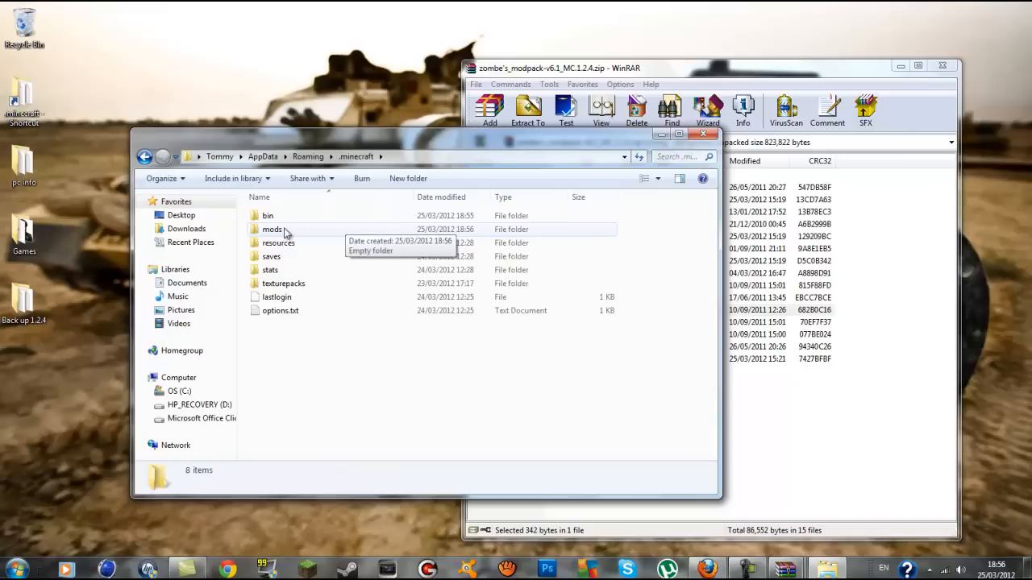
left_click(271, 229)
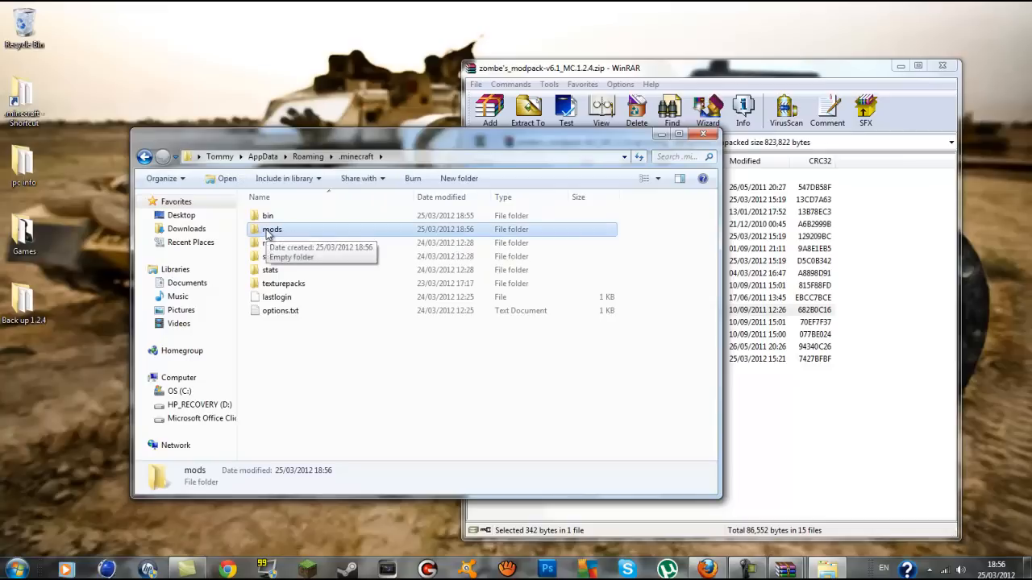
double_click(271, 229)
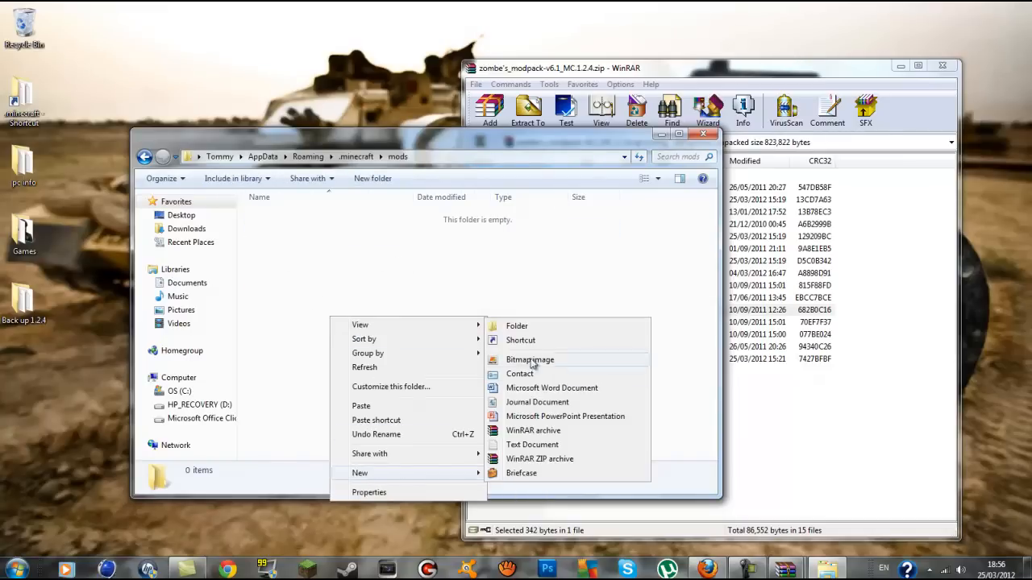
- Make a 'zombe' folder in mods and drag all 15 config text files from WinRAR into it
left_click(516, 325)
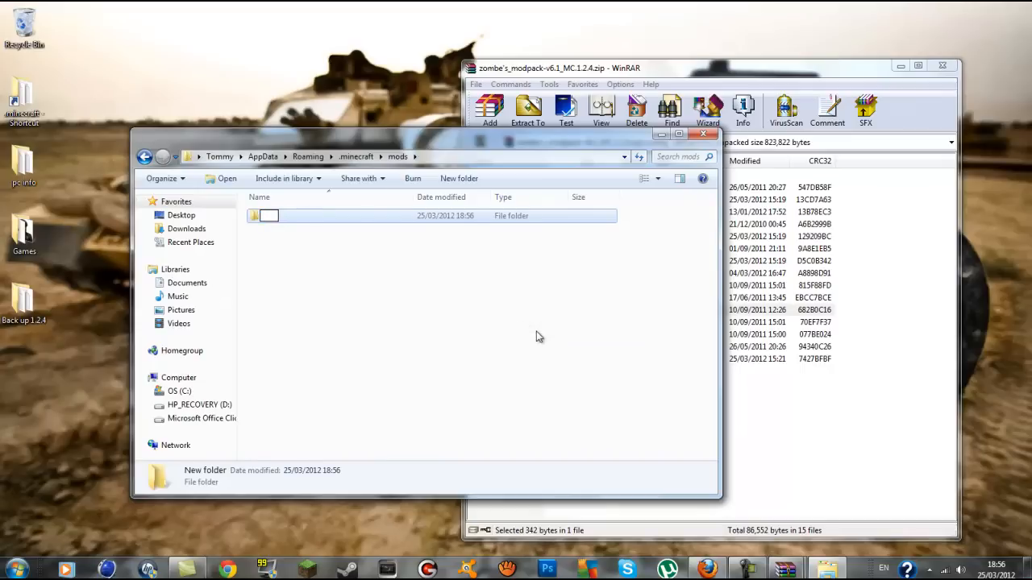
type("zombe")
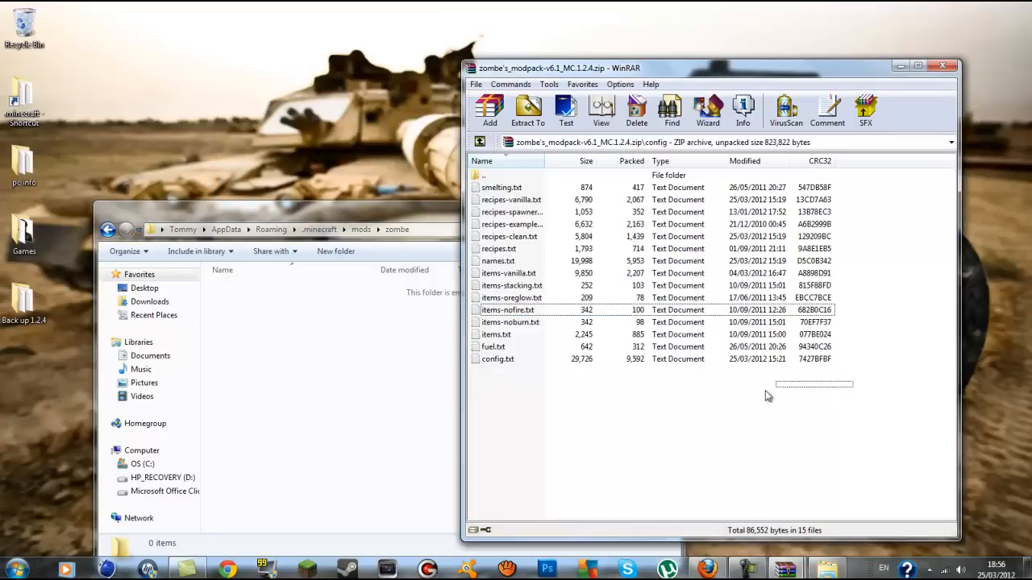
key("ctrl+a")
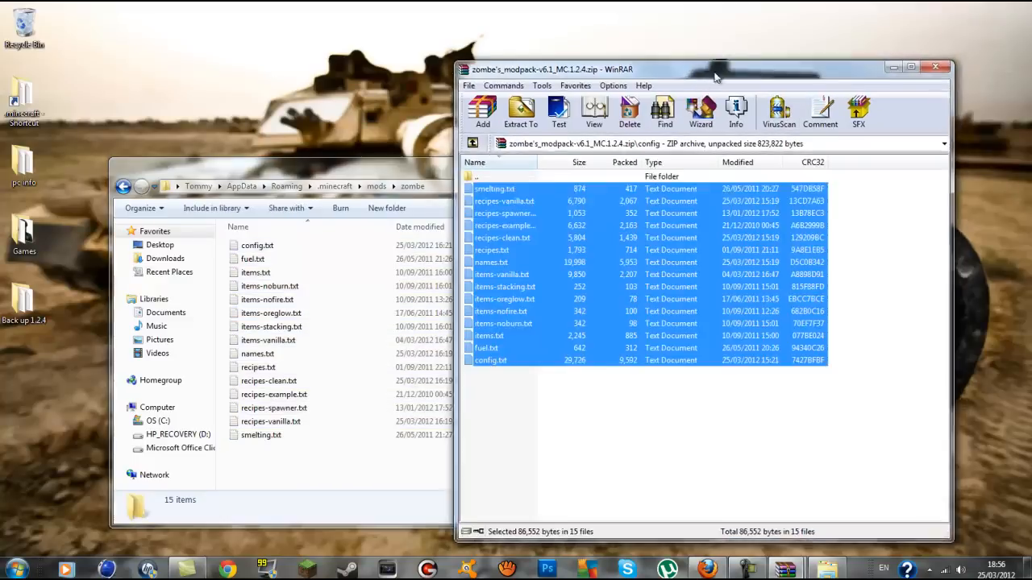
left_click(935, 66)
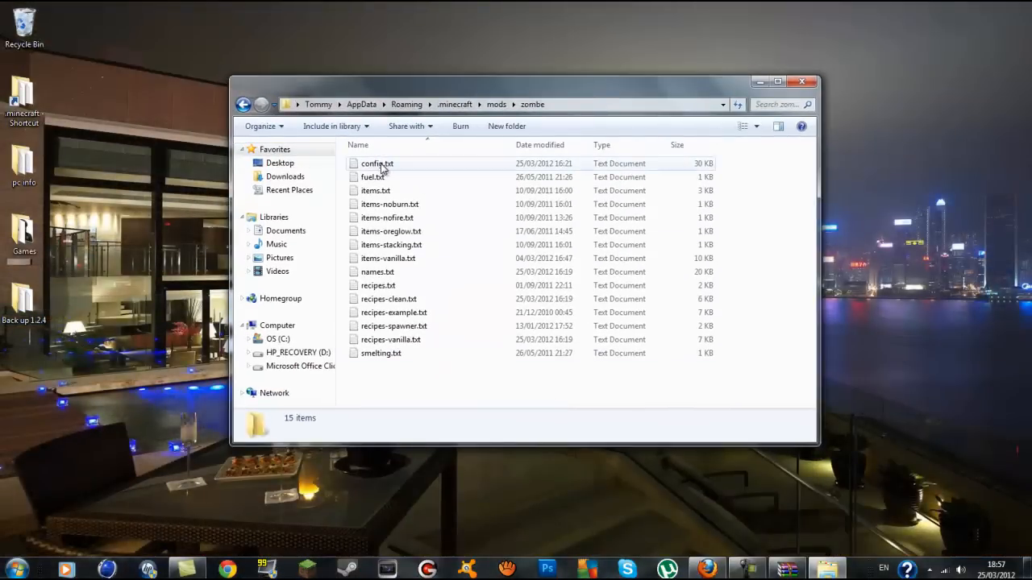
- Open config.txt from the zombe folder maximised and scroll down to the fly mod settings
left_click(378, 163)
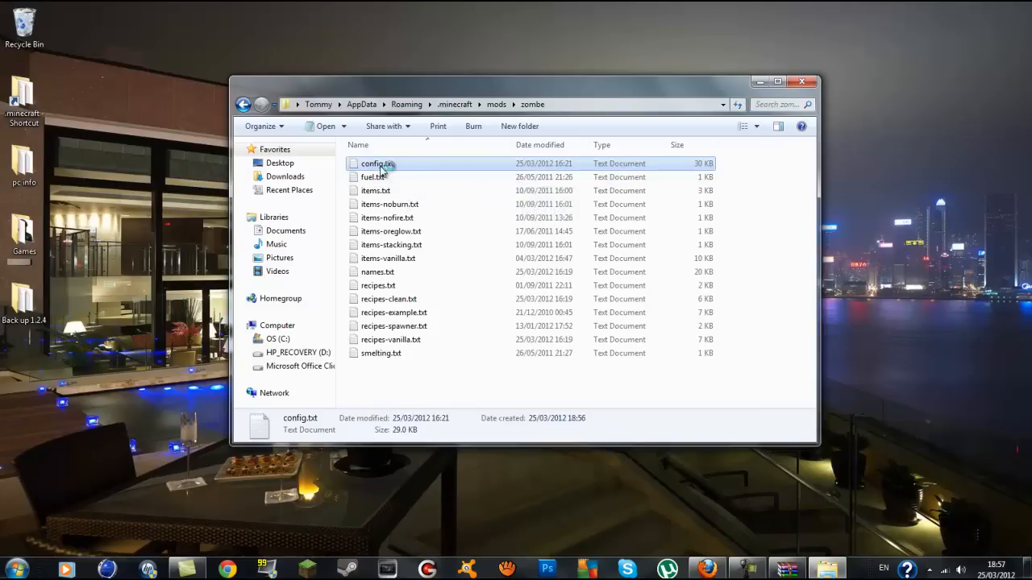
double_click(372, 164)
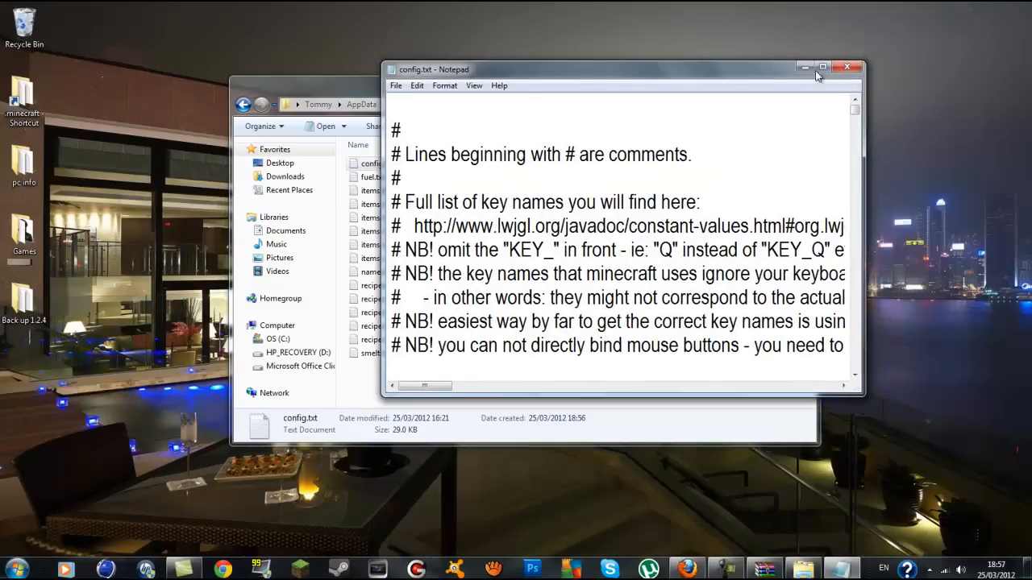
left_click(823, 68)
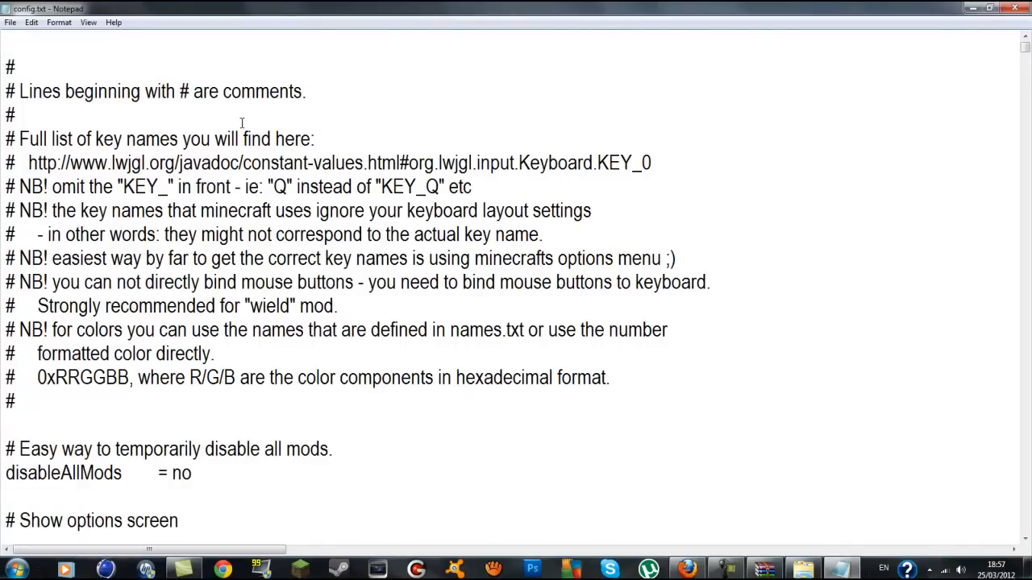
scroll("down", 3)
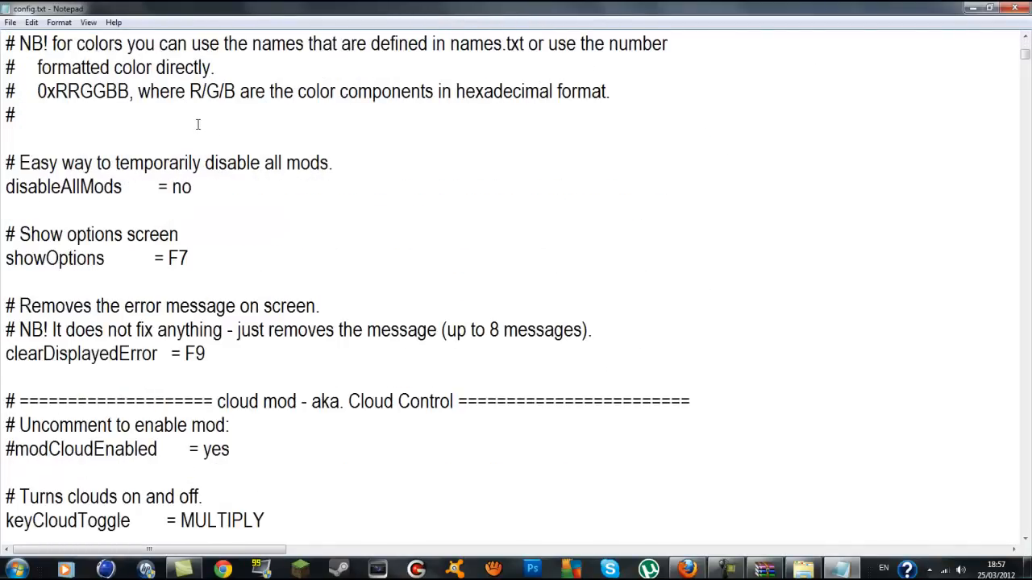
scroll("down", 3)
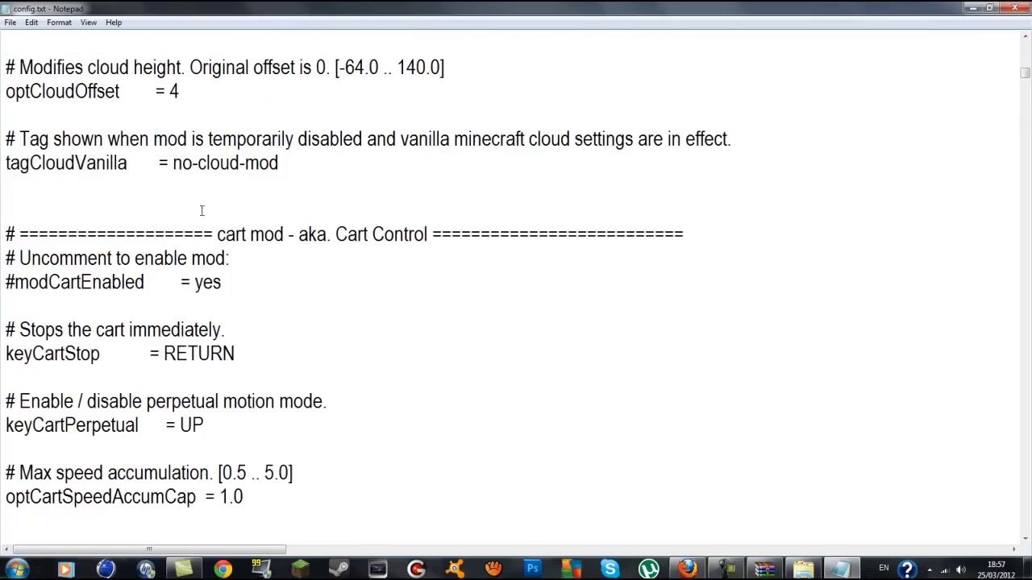
scroll("down", 3)
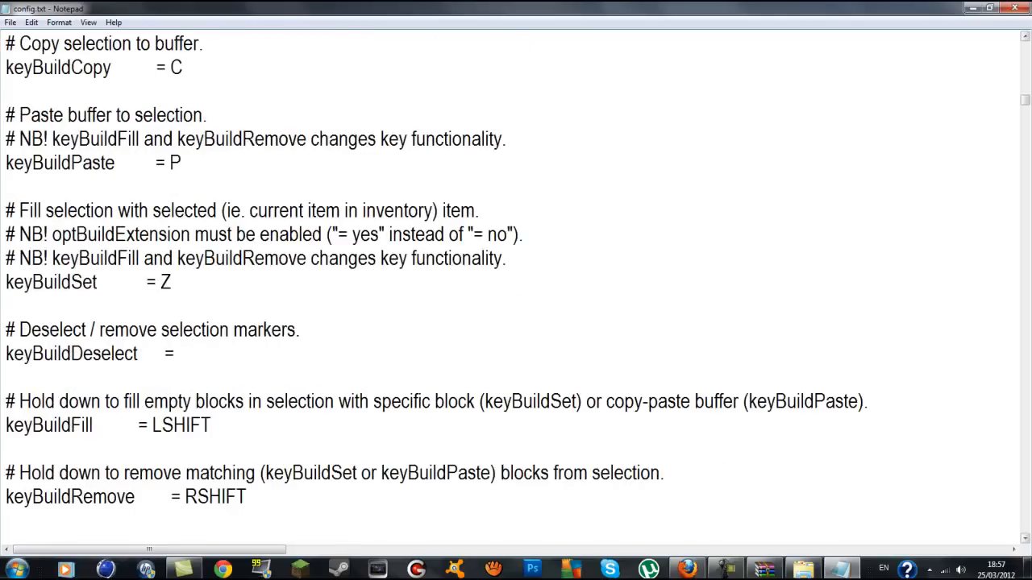
scroll("down", 3)
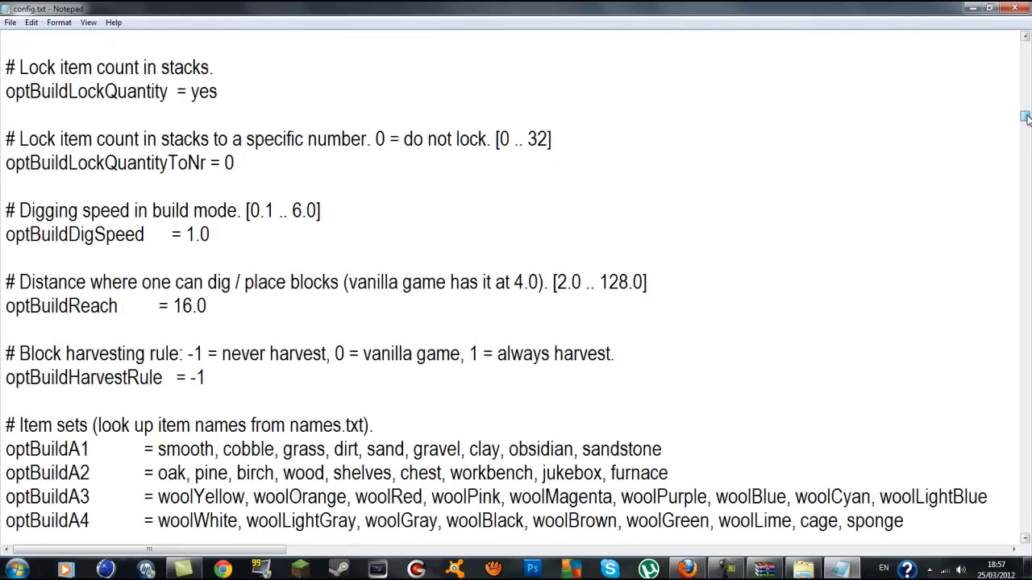
scroll("down", 3)
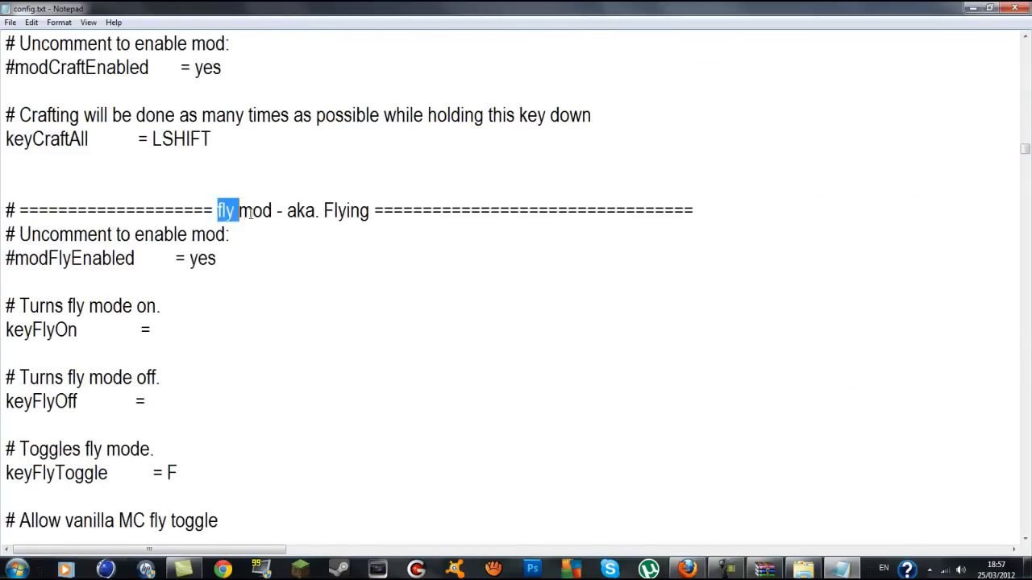
- Remove the # before modFlyEnabled = yes so the fly mod is enabled
left_click(690, 229)
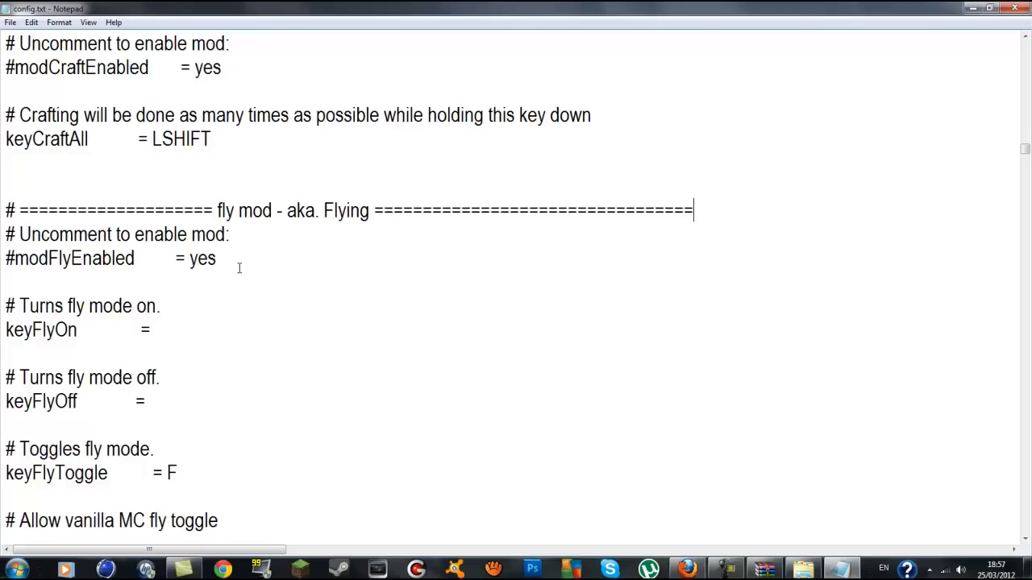
left_click(11, 258)
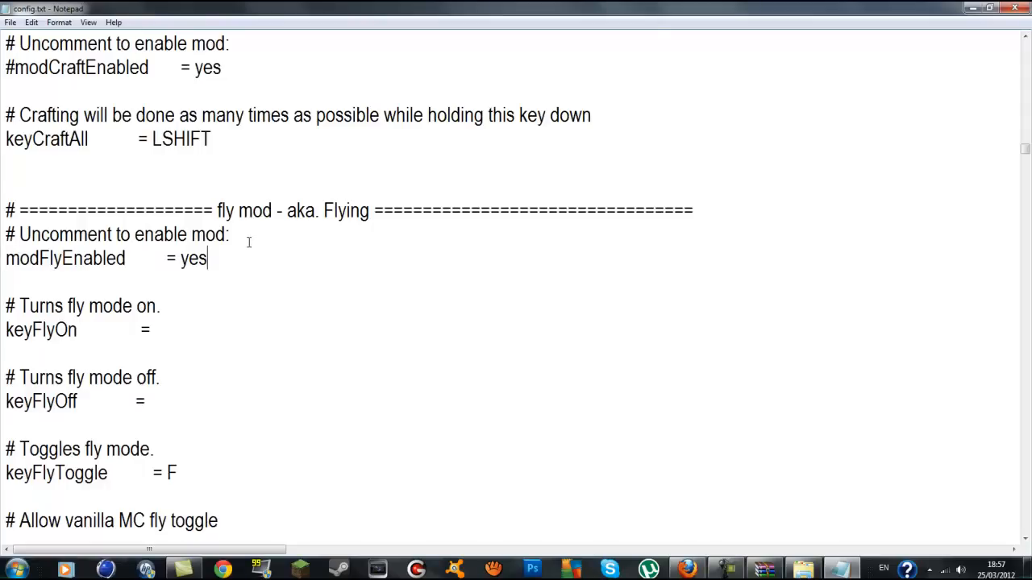
scroll("down", 3)
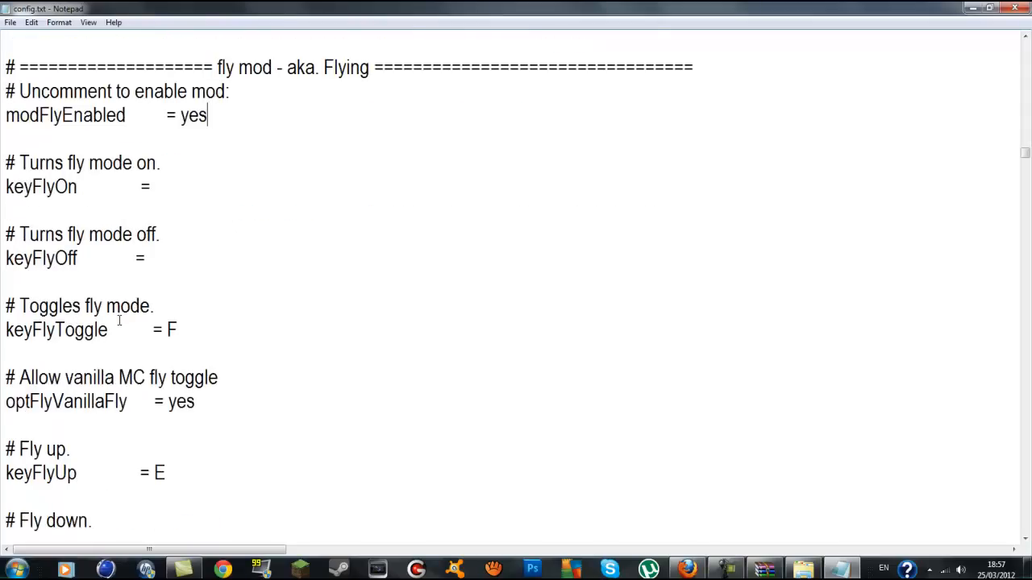
scroll("up", 3)
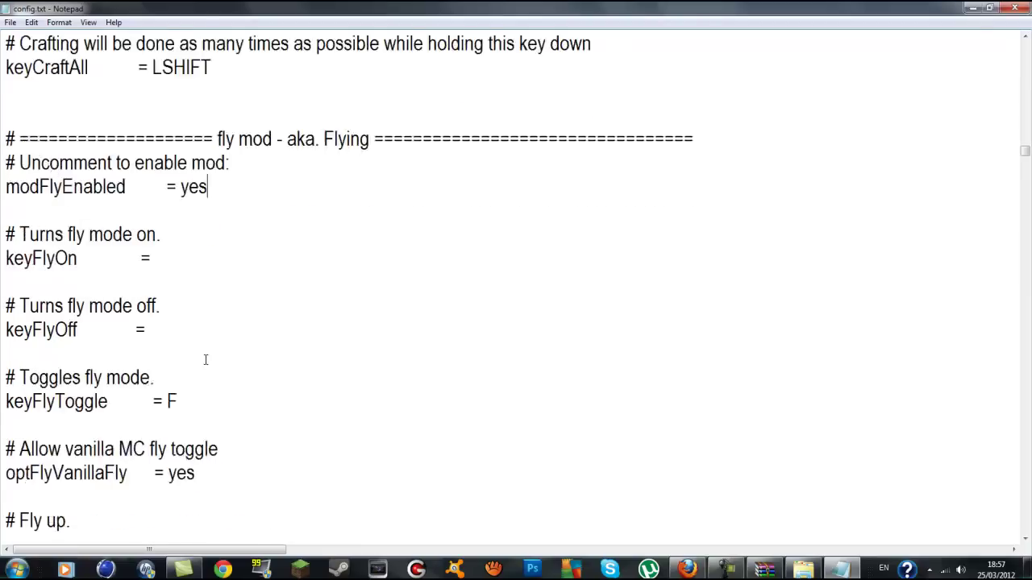
scroll("down", 3)
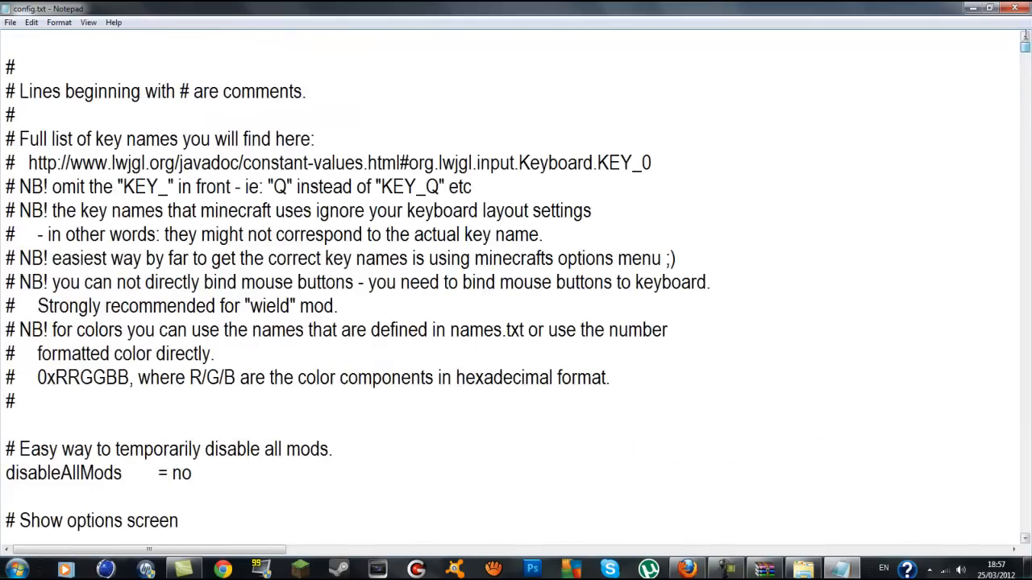
scroll("down", 3)
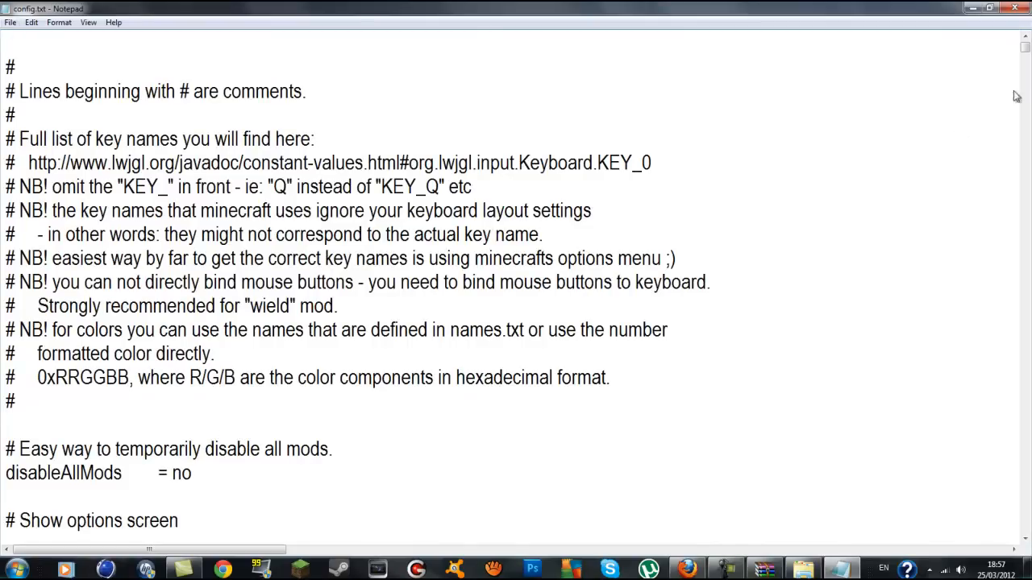
scroll("down", 3)
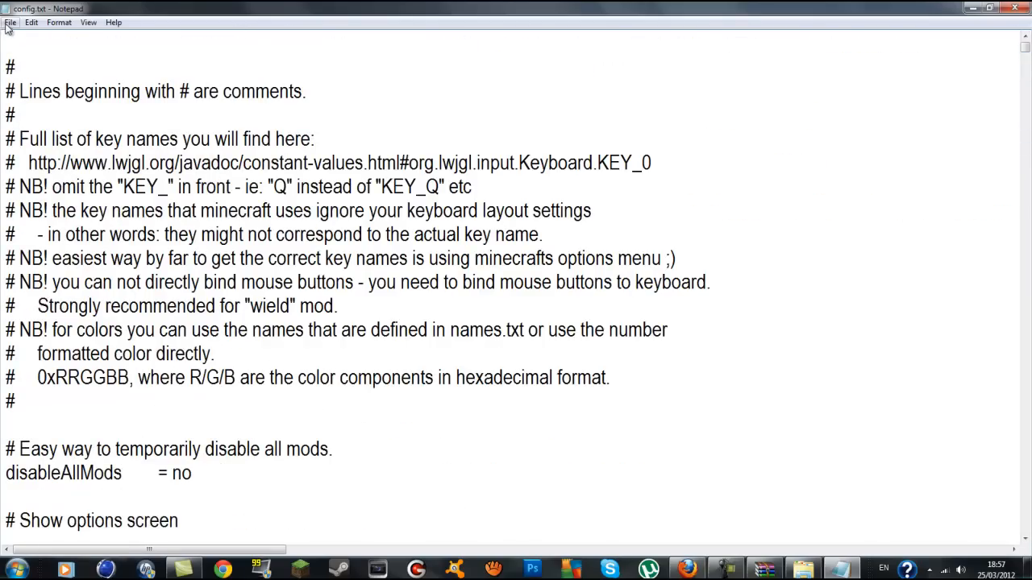
- Save config.txt via the File menu and close Notepad
left_click(11, 22)
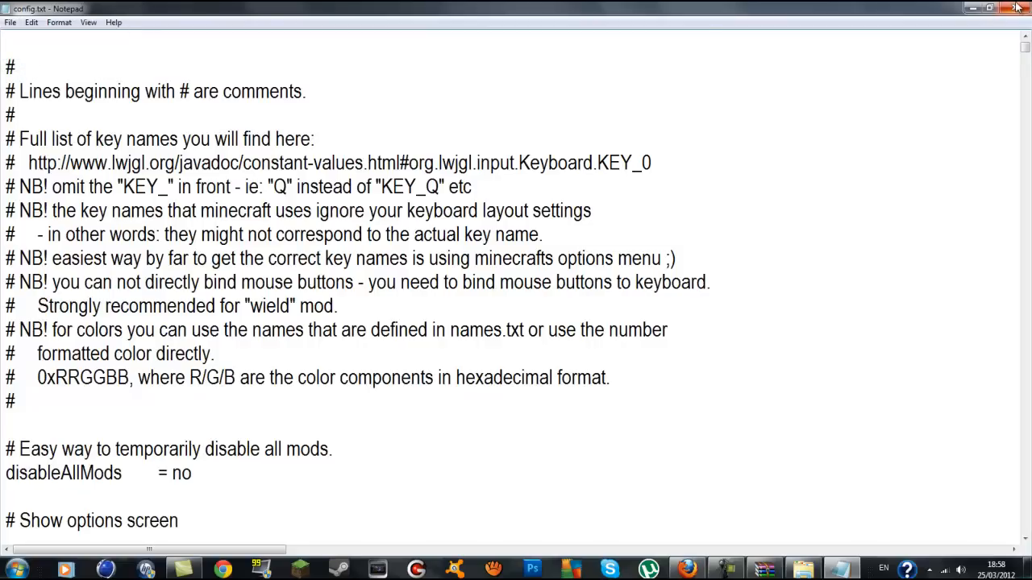
left_click(1016, 6)
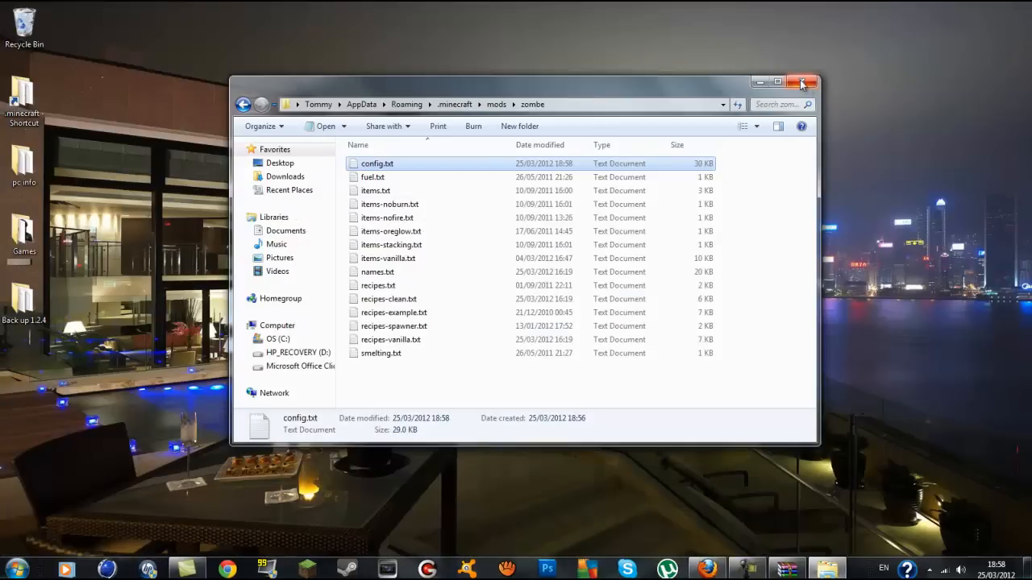
- Close the zombe folder window and log in through the Minecraft launcher
left_click(803, 79)
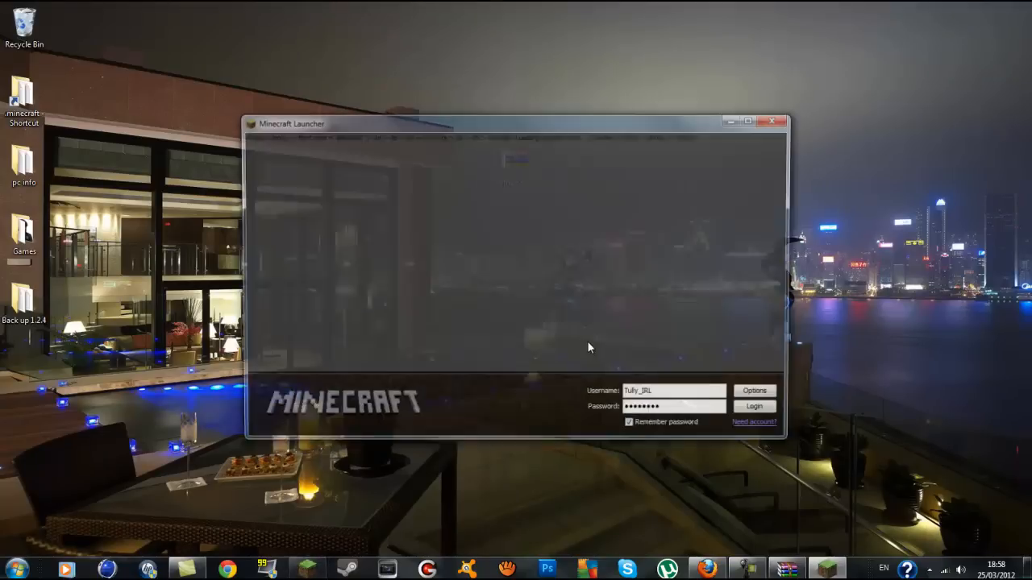
left_click(755, 406)
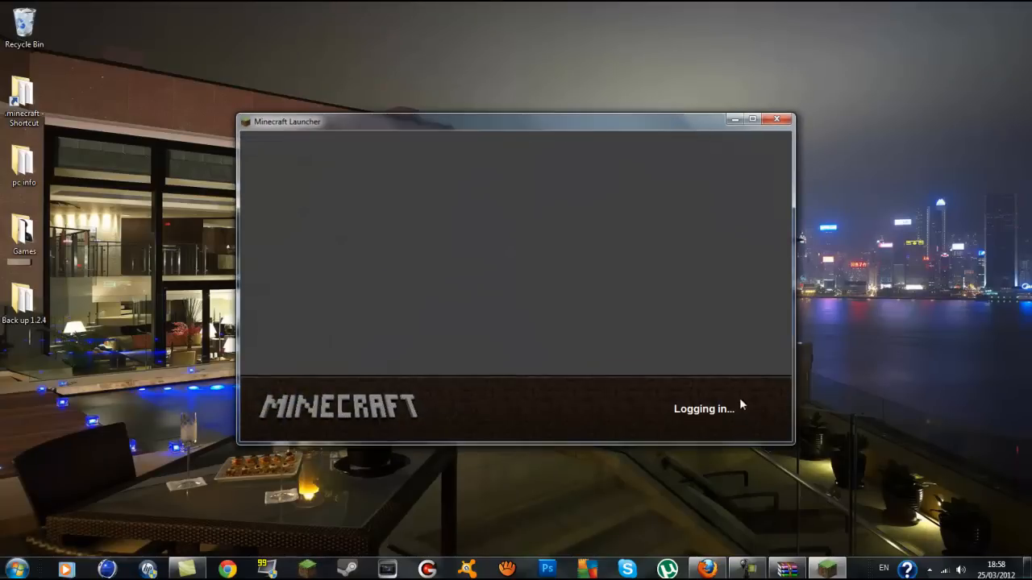
mouse_move(694, 393)
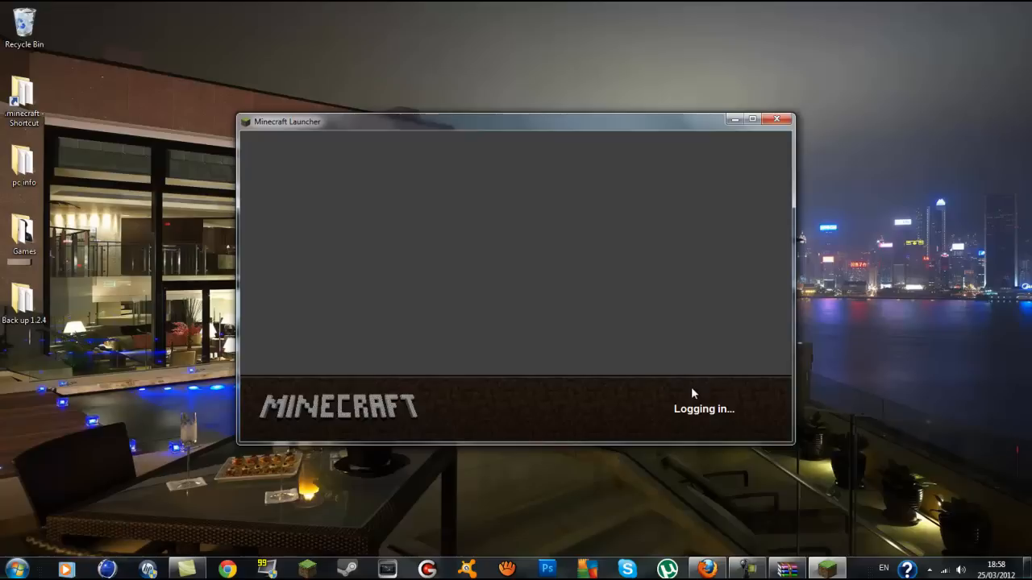
mouse_move(623, 384)
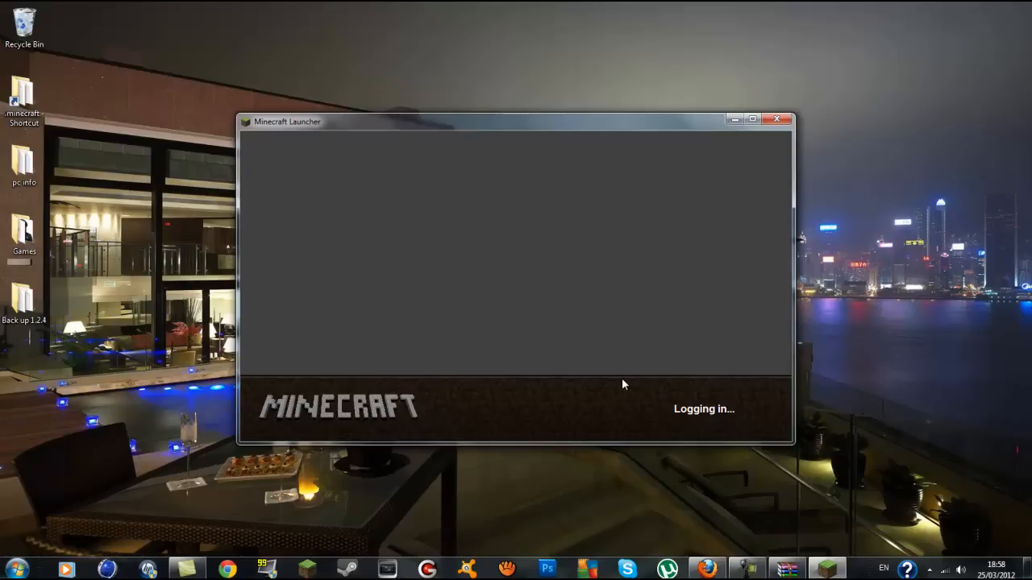
mouse_move(764, 371)
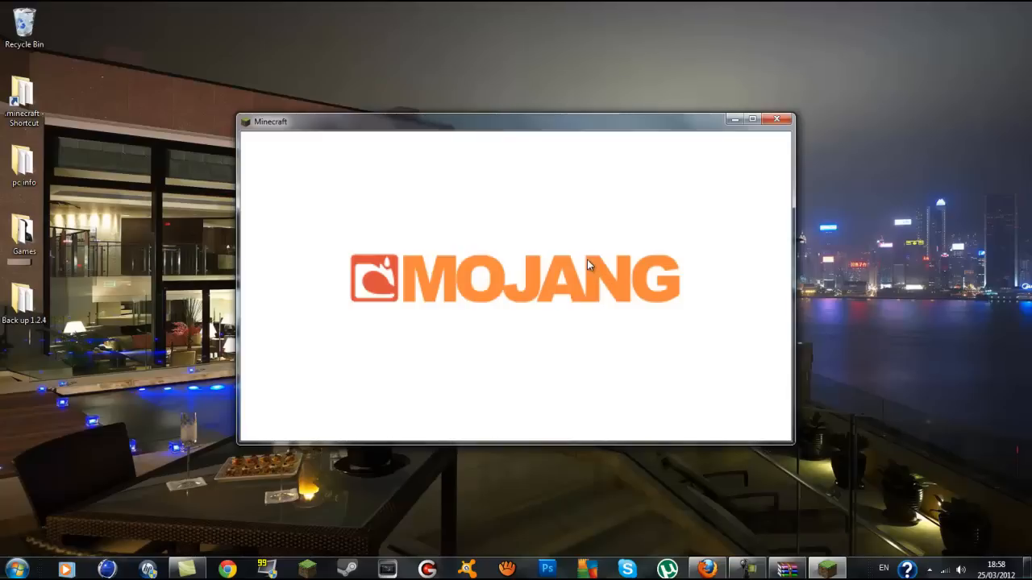
mouse_move(620, 268)
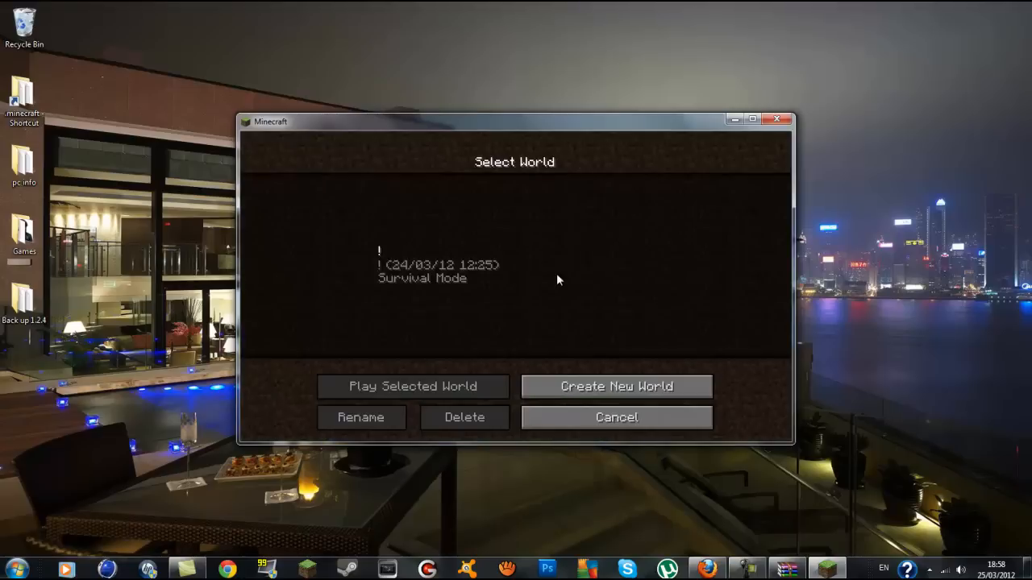
- Play the survival world with flying active, check inventory and Controls, then return to the game
left_click(411, 387)
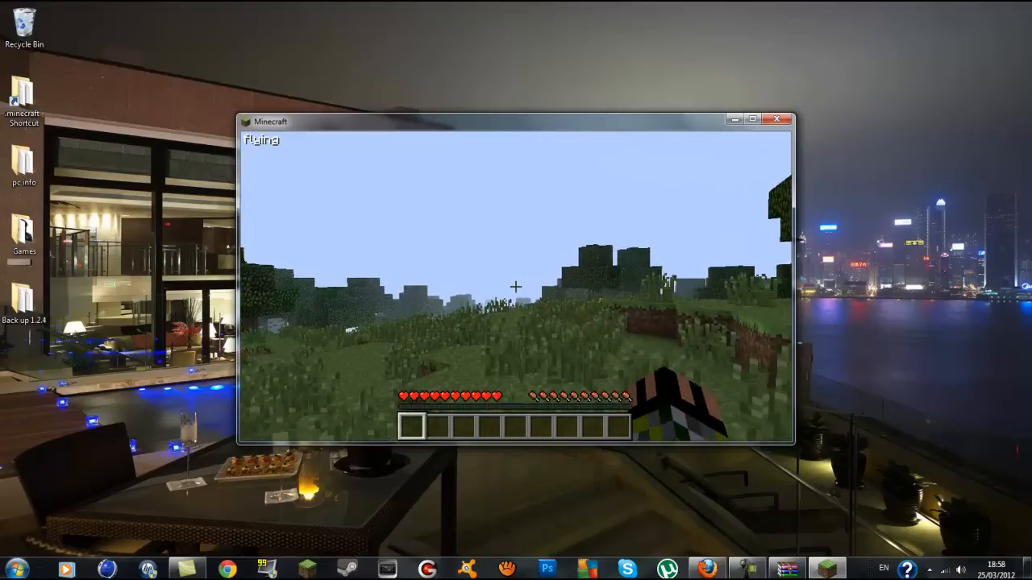
key("e")
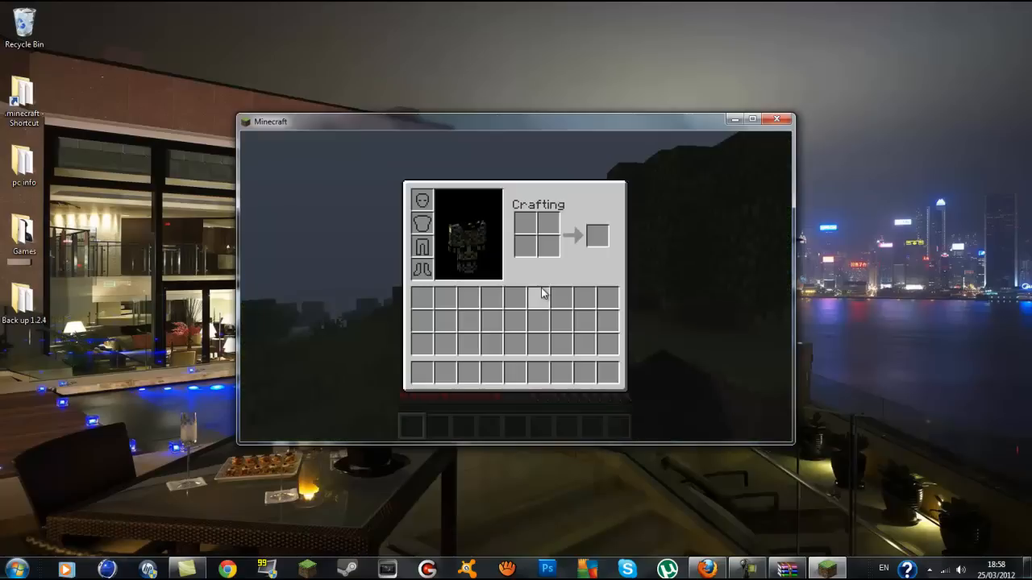
key("Escape")
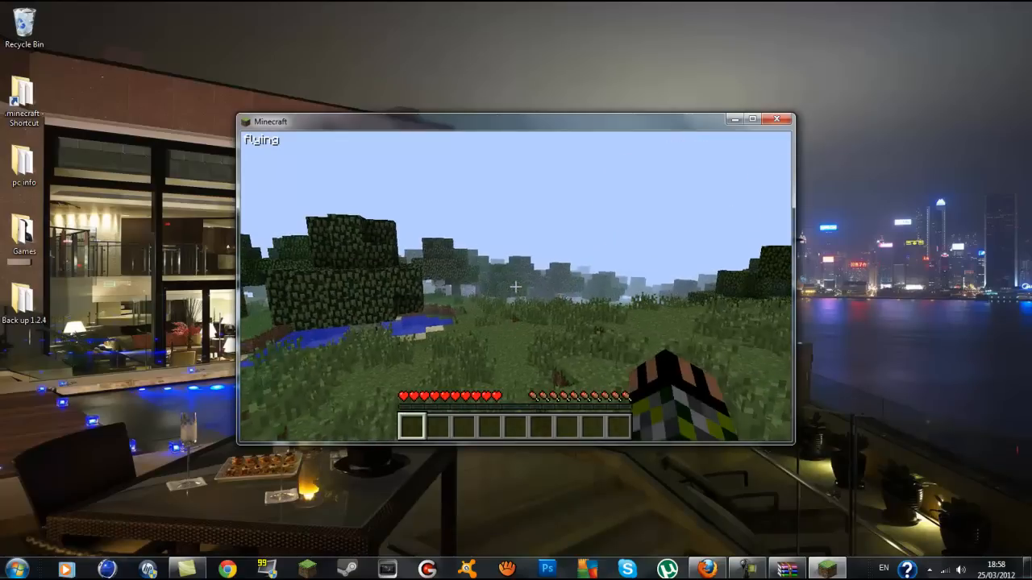
key("Escape")
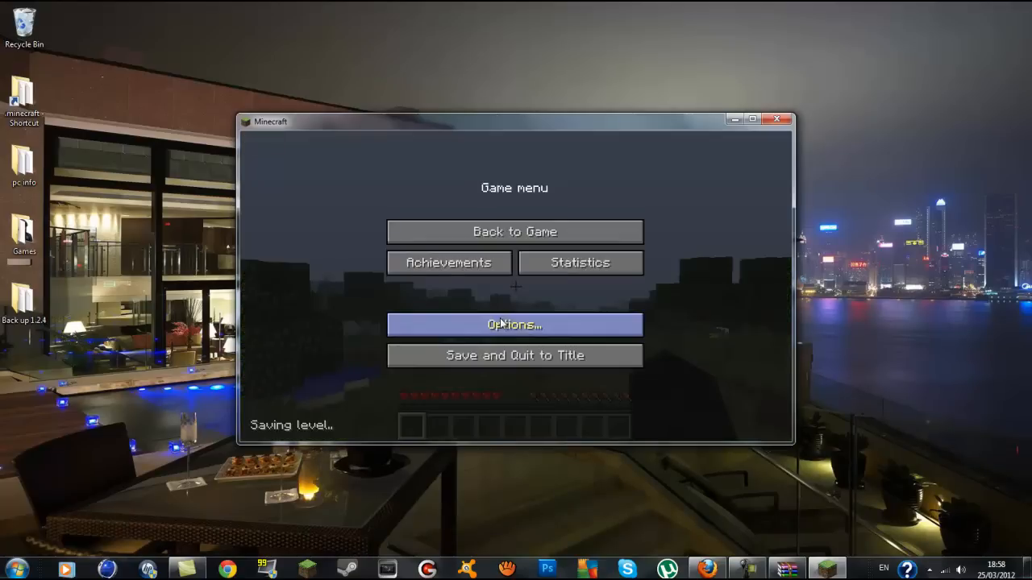
left_click(515, 326)
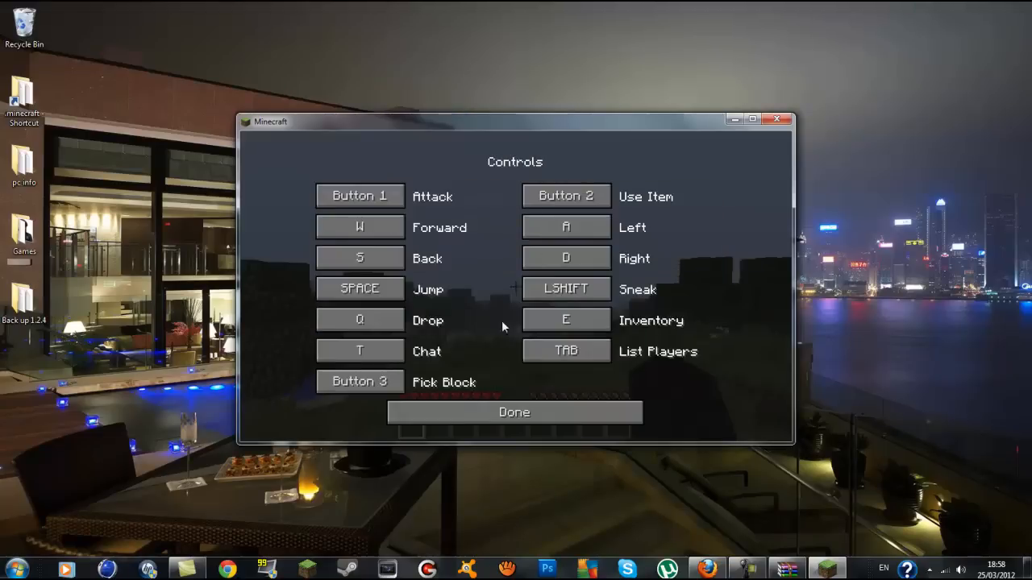
mouse_move(694, 266)
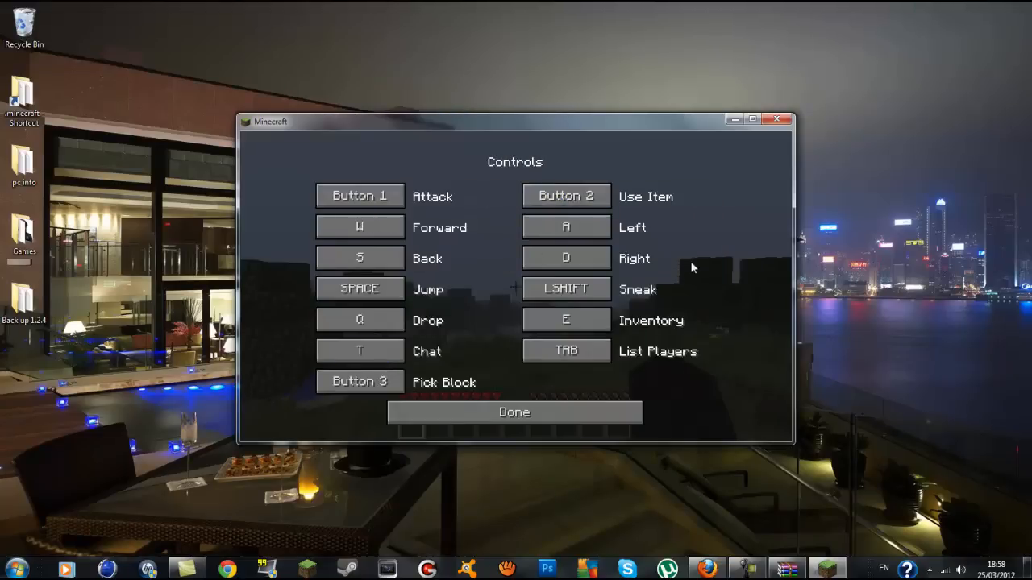
left_click(512, 413)
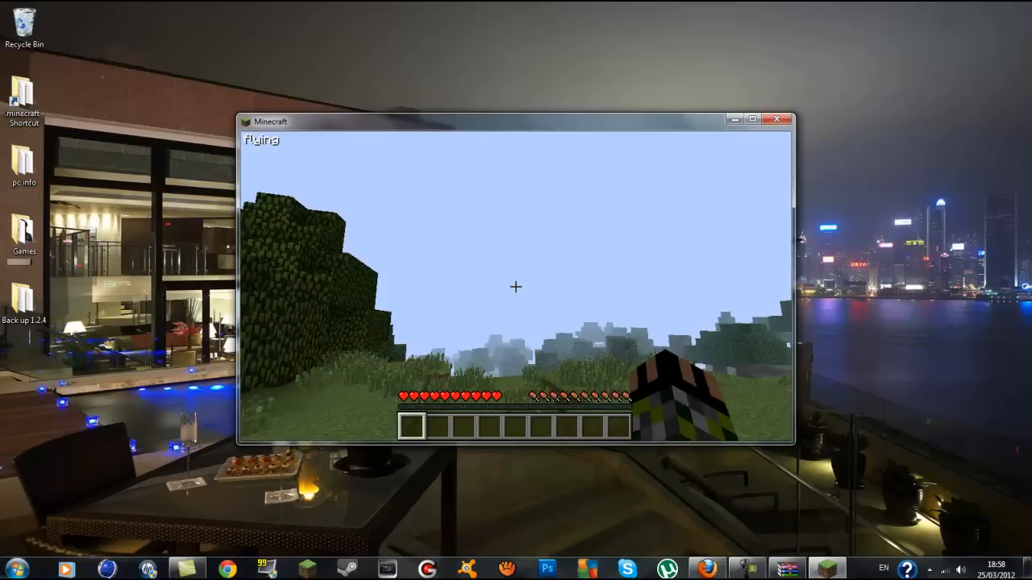